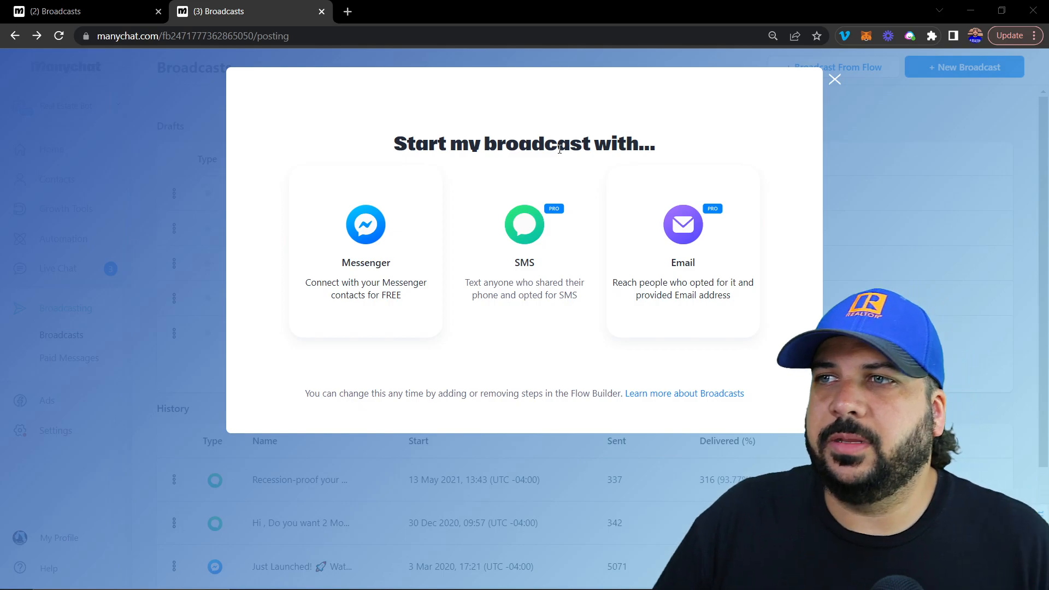
Dismiss the channel chooser, then start a new broadcast using SMS as the channel.
{"action": "left_click", "coordinate": [834, 79]}
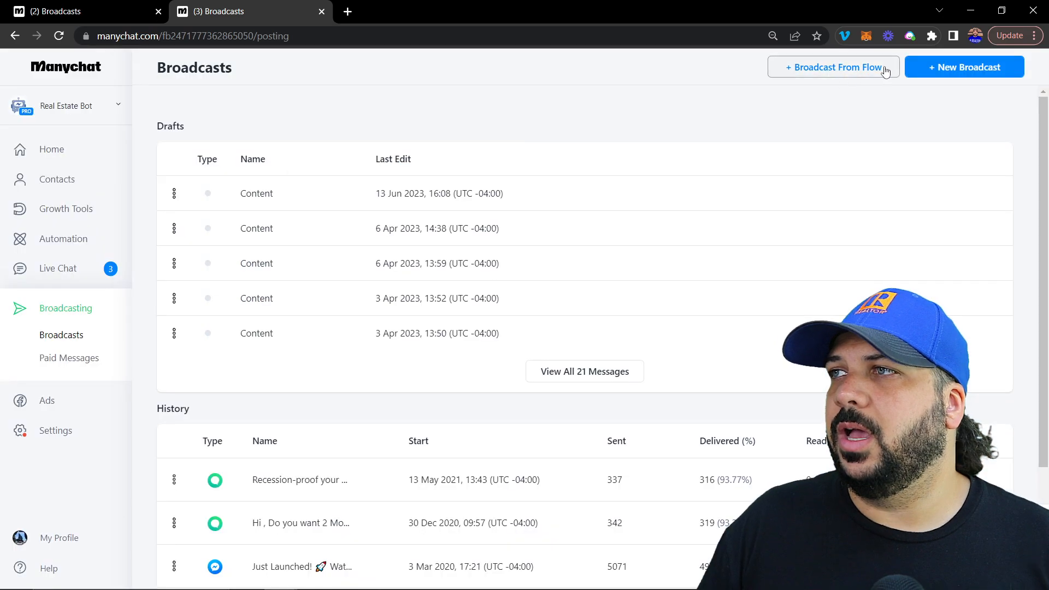
{"action": "mouse_move", "coordinate": [835, 72]}
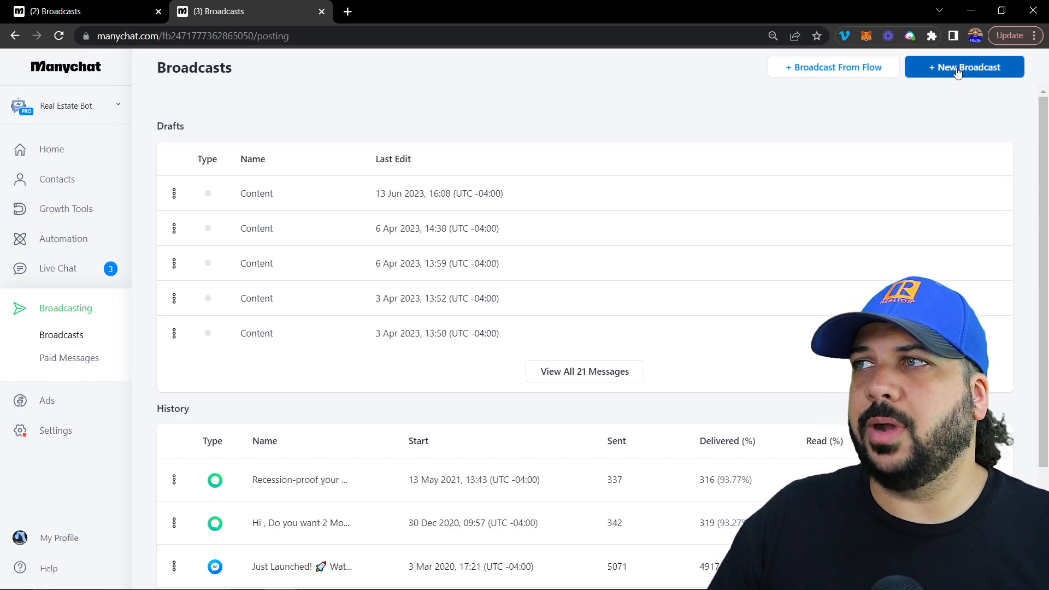
{"action": "left_click", "coordinate": [963, 66]}
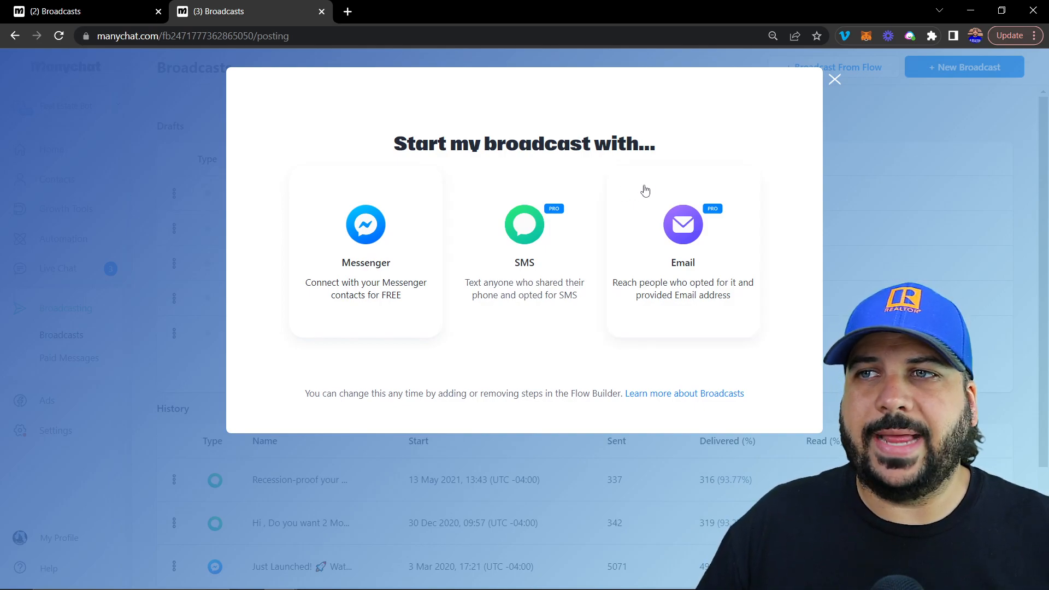
{"action": "mouse_move", "coordinate": [366, 224]}
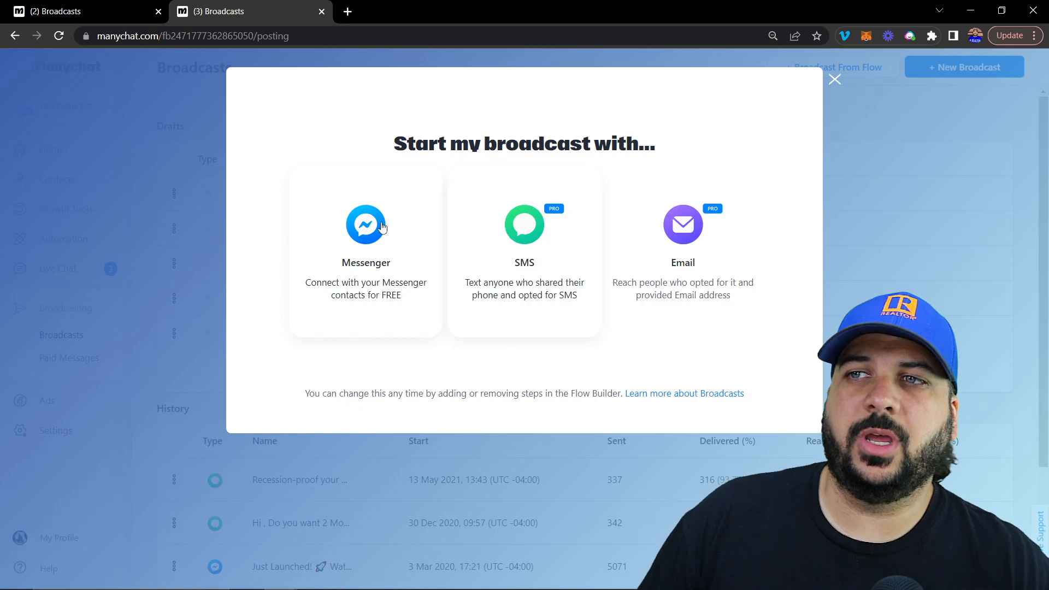
{"action": "mouse_move", "coordinate": [351, 273]}
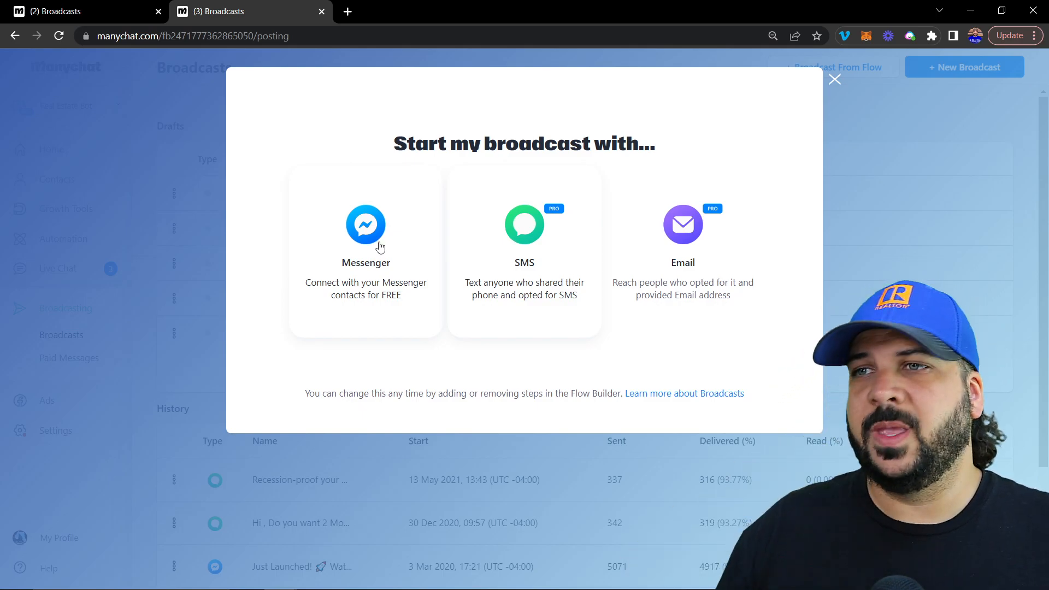
{"action": "mouse_move", "coordinate": [529, 241]}
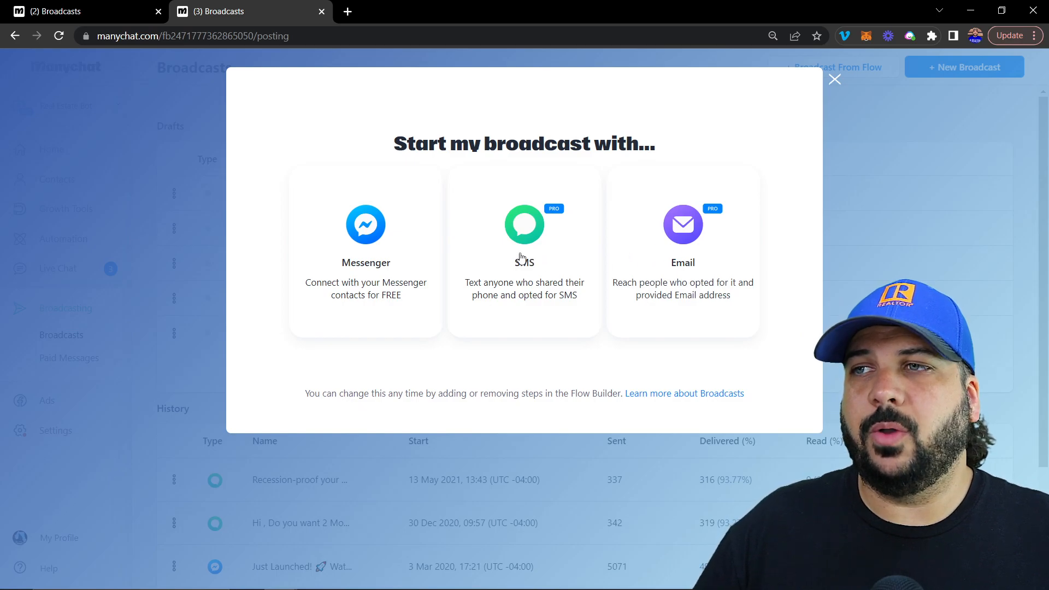
{"action": "left_click", "coordinate": [524, 224]}
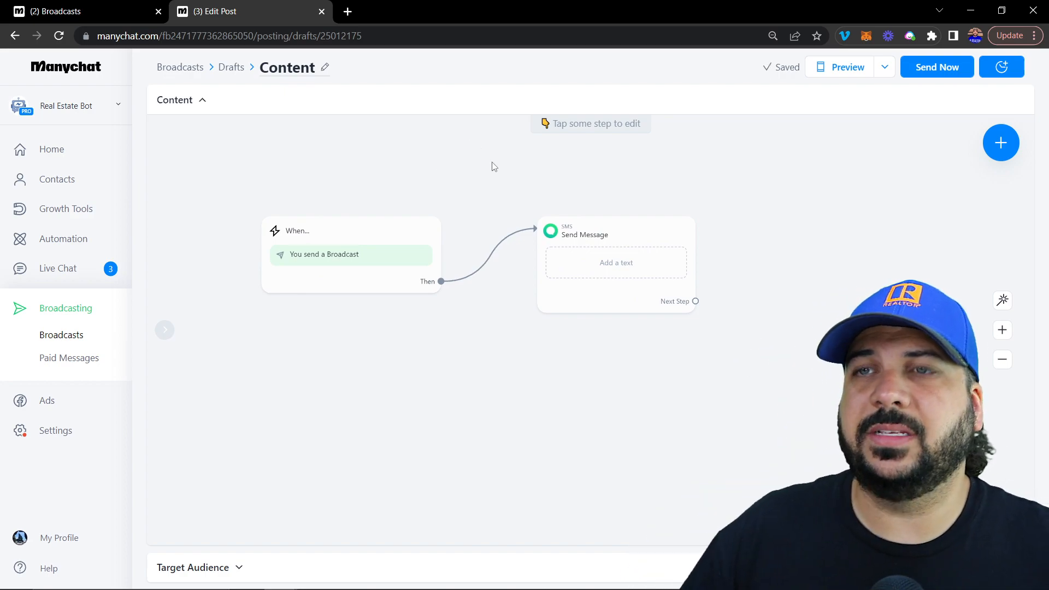
{"action": "mouse_move", "coordinate": [502, 208]}
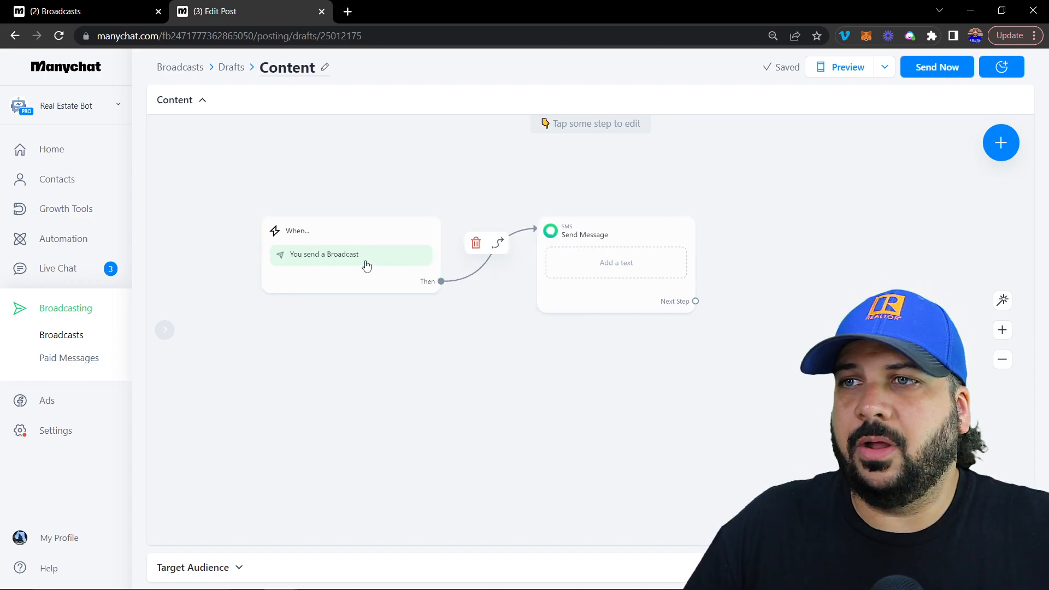
Open the SMS Send Message step and focus its empty text field.
{"action": "left_click", "coordinate": [615, 262]}
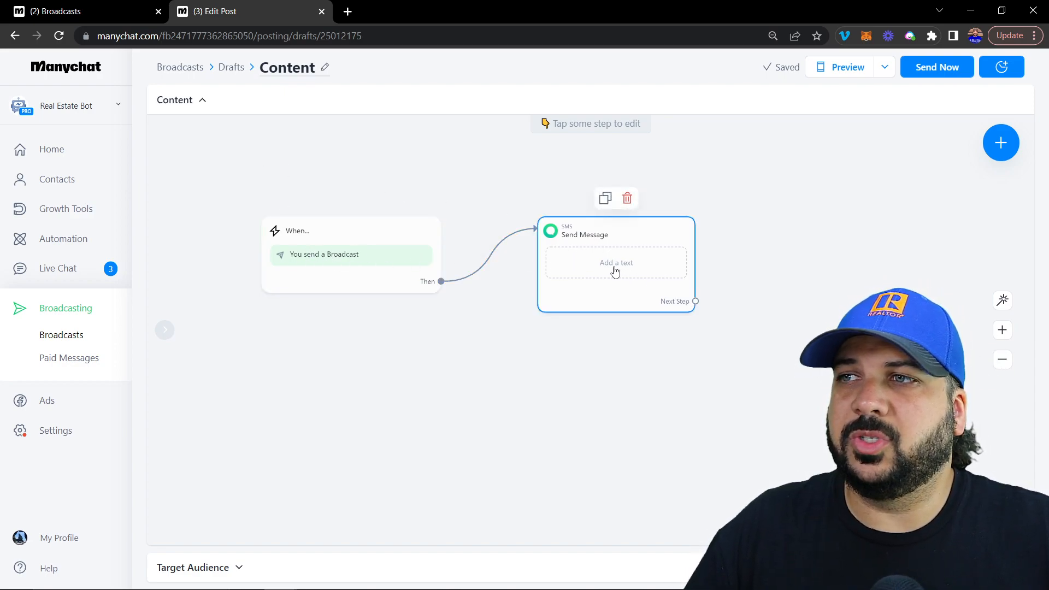
{"action": "left_click", "coordinate": [614, 262]}
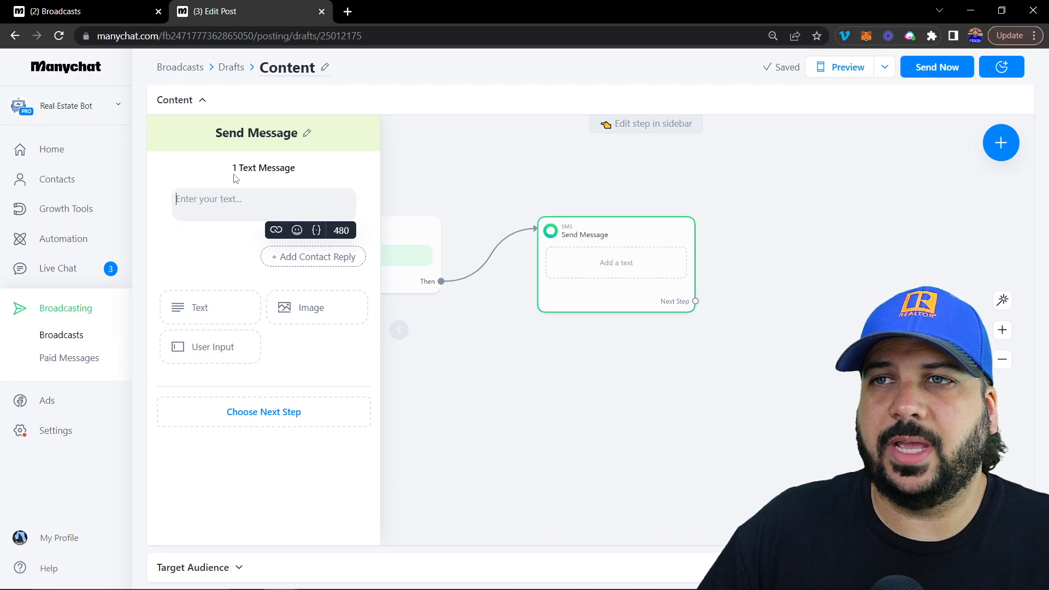
{"action": "left_click", "coordinate": [262, 204]}
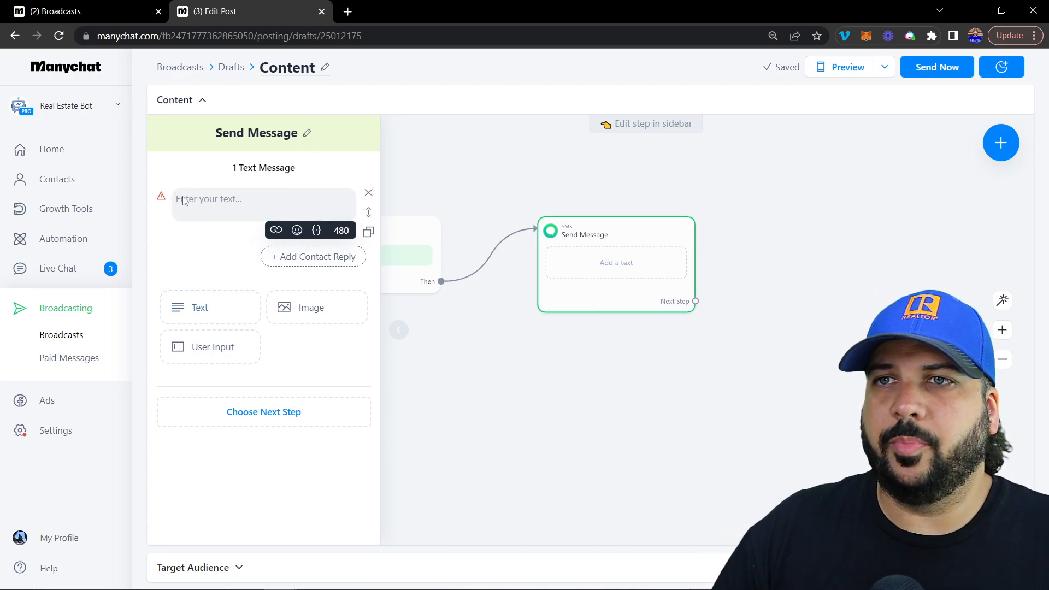
{"action": "mouse_move", "coordinate": [253, 268]}
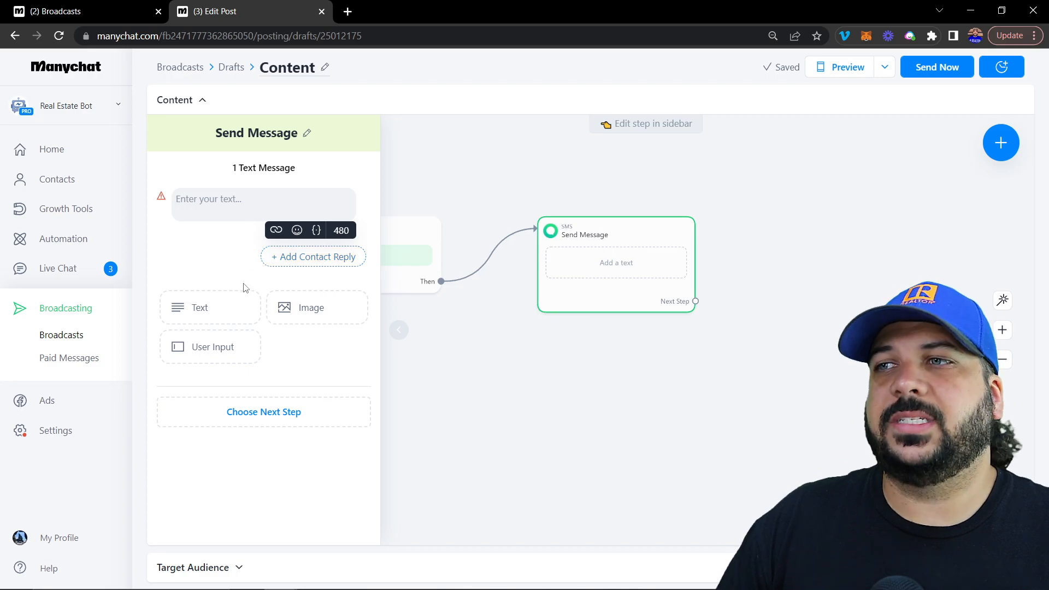
{"action": "mouse_move", "coordinate": [209, 307]}
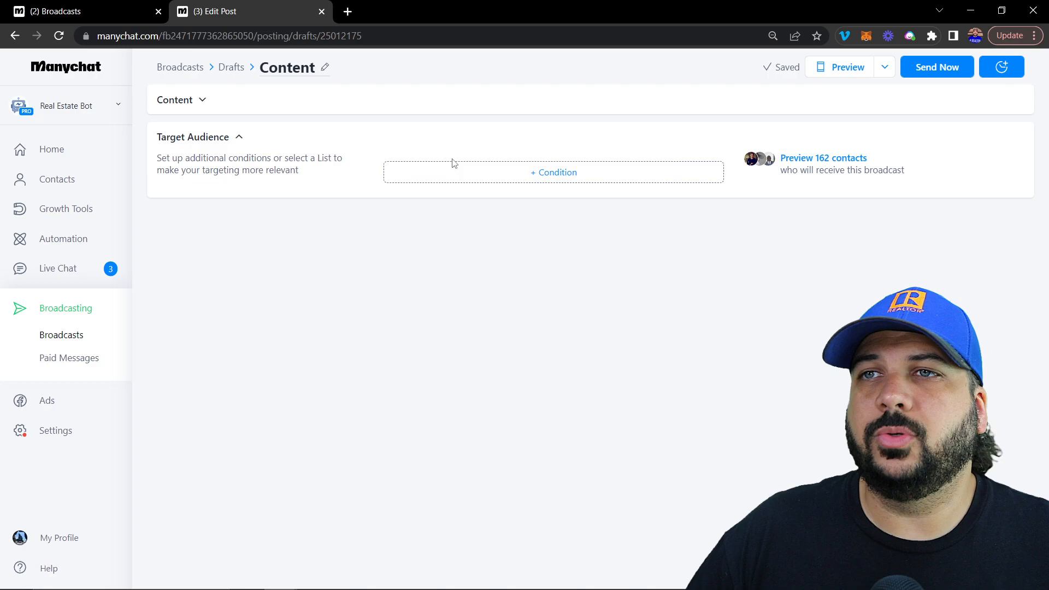
{"action": "left_click", "coordinate": [554, 172]}
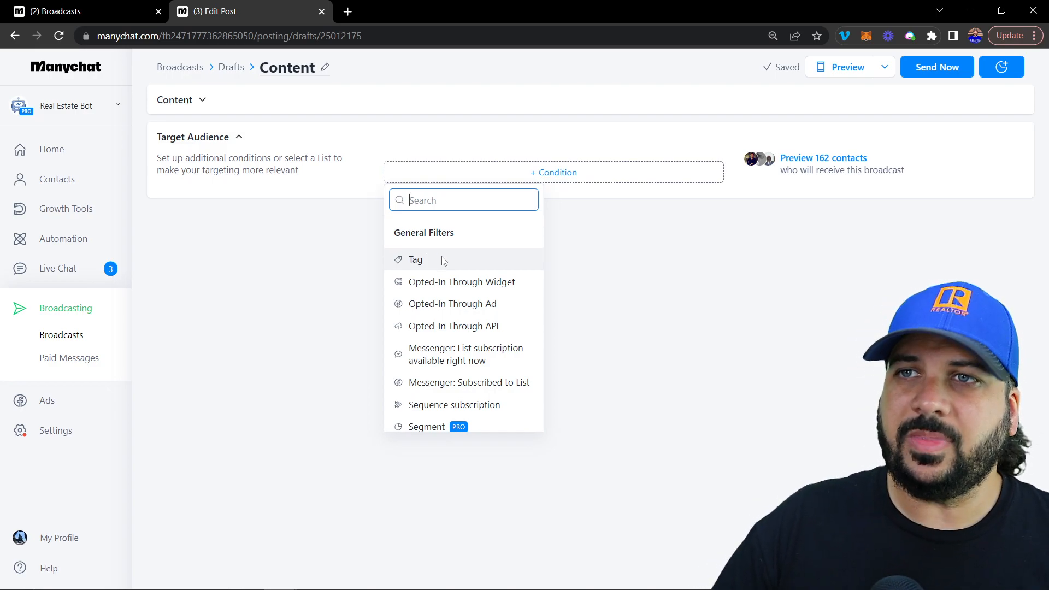
{"action": "mouse_move", "coordinate": [470, 236]}
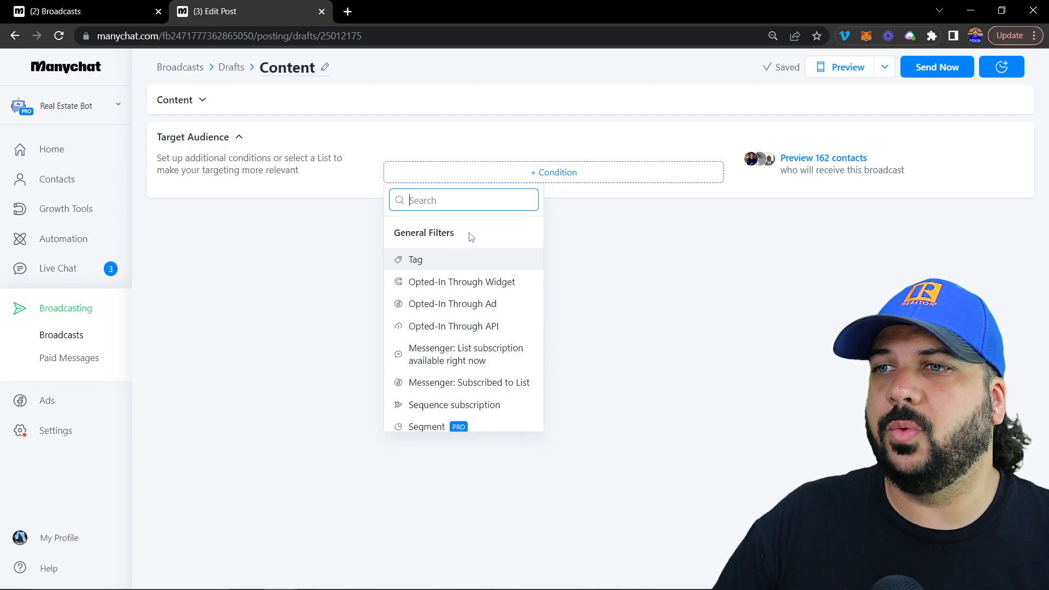
{"action": "mouse_move", "coordinate": [452, 303]}
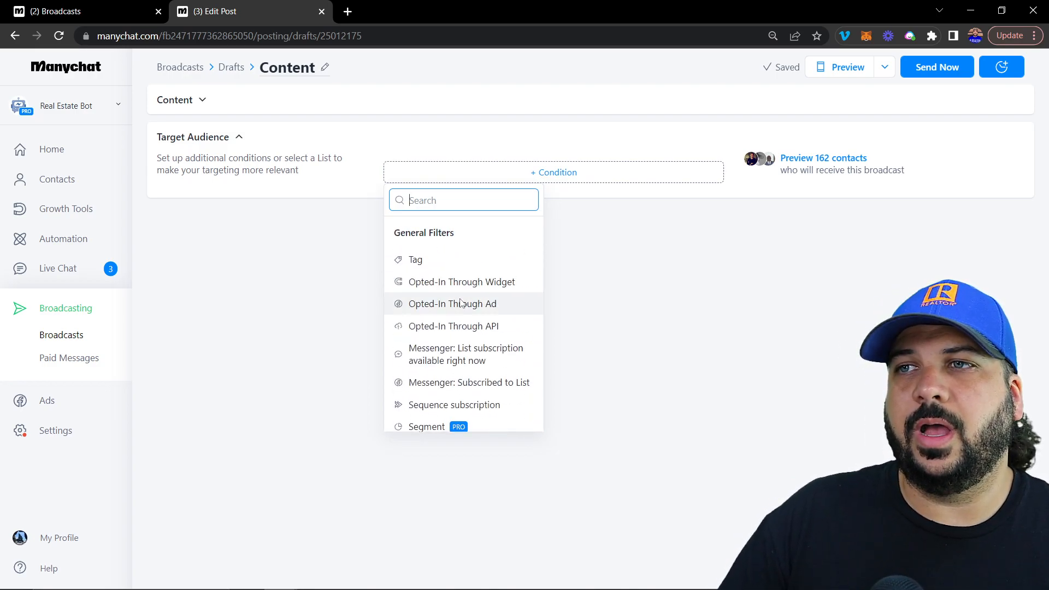
{"action": "mouse_move", "coordinate": [291, 260]}
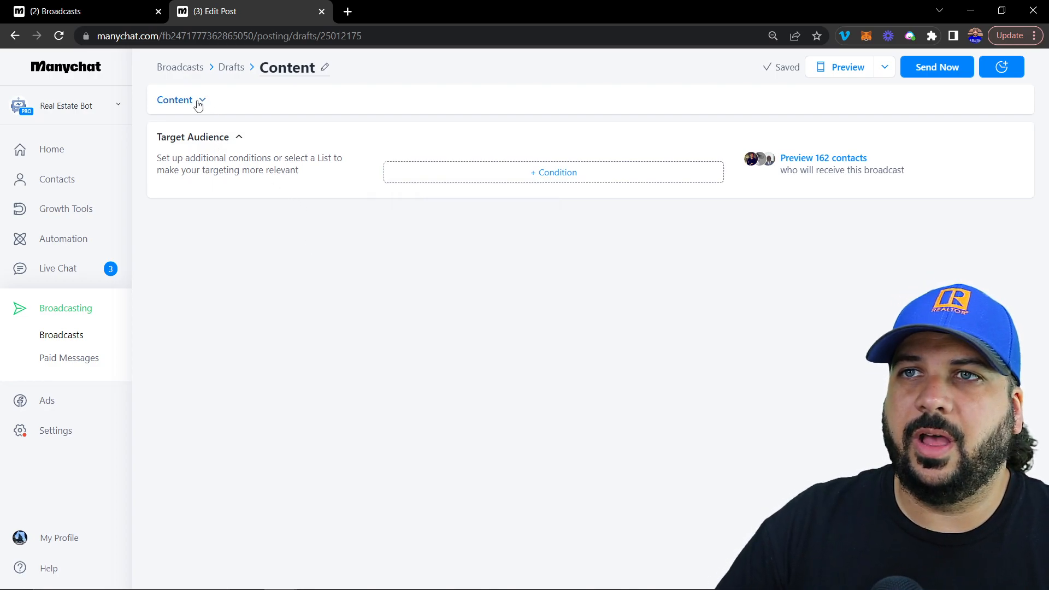
Re-expand Content, then view the Schedule Broadcast dialog and close it without a date.
{"action": "left_click", "coordinate": [175, 99]}
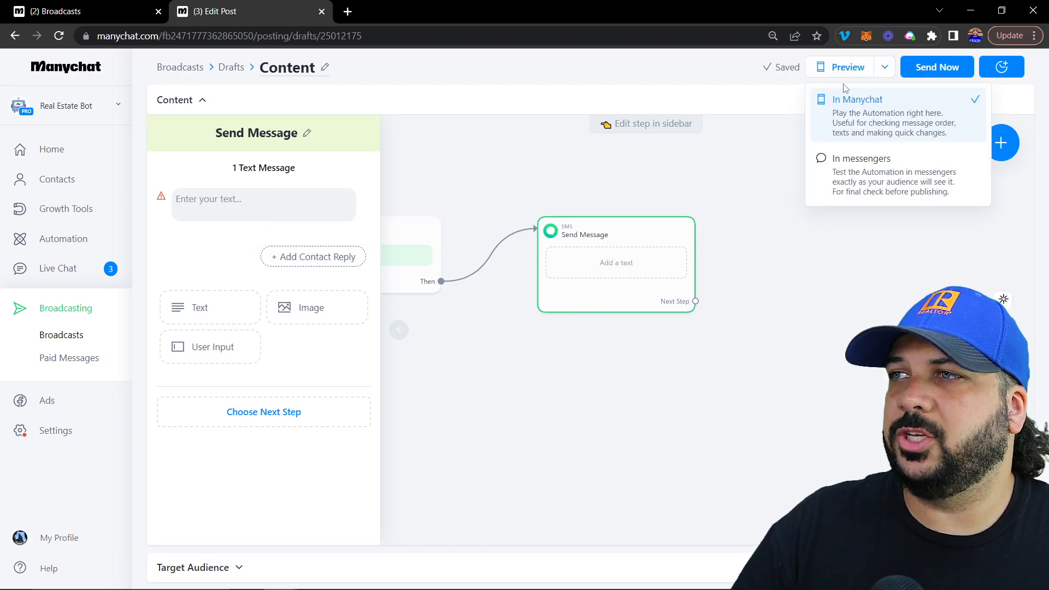
{"action": "mouse_move", "coordinate": [883, 147]}
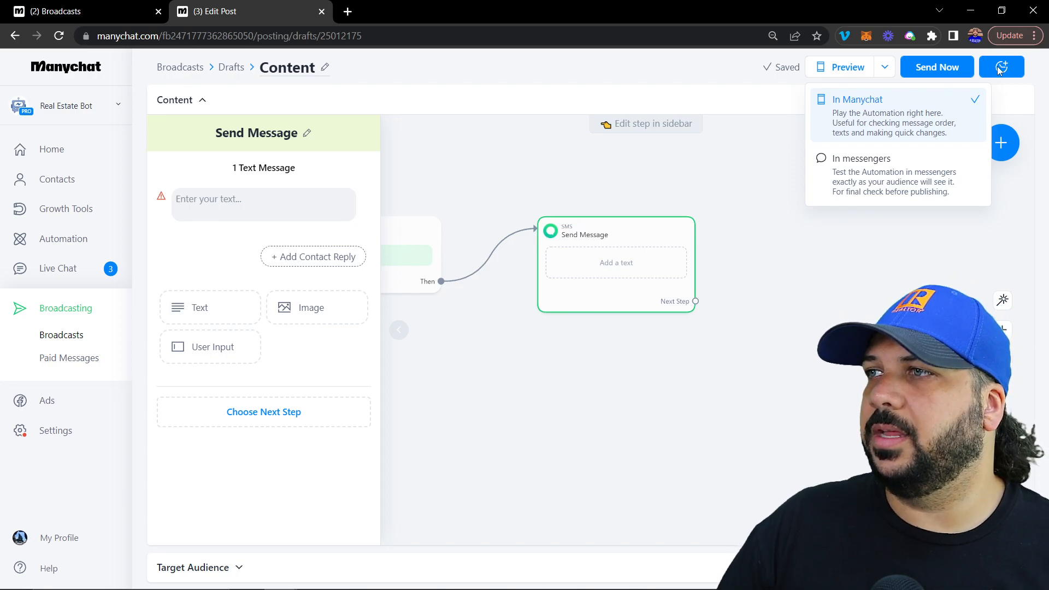
{"action": "left_click", "coordinate": [1001, 67]}
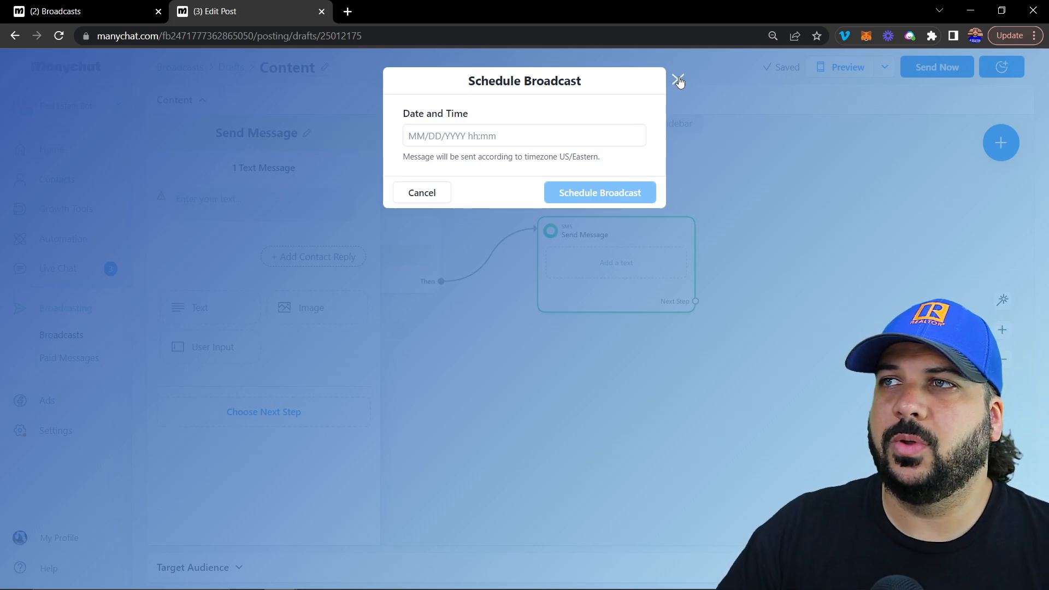
{"action": "left_click", "coordinate": [679, 80]}
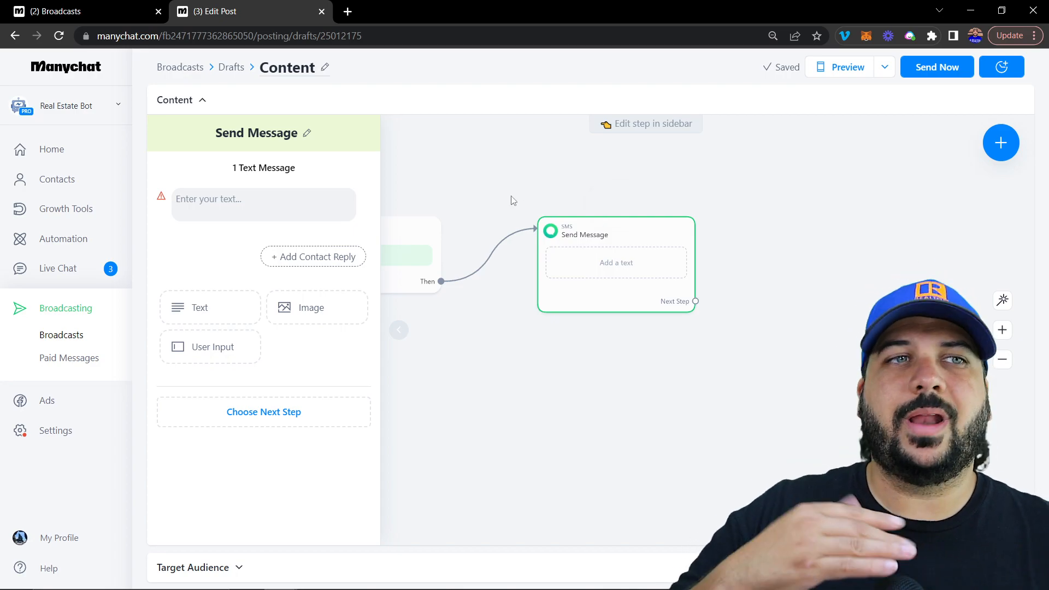
{"action": "mouse_move", "coordinate": [466, 208]}
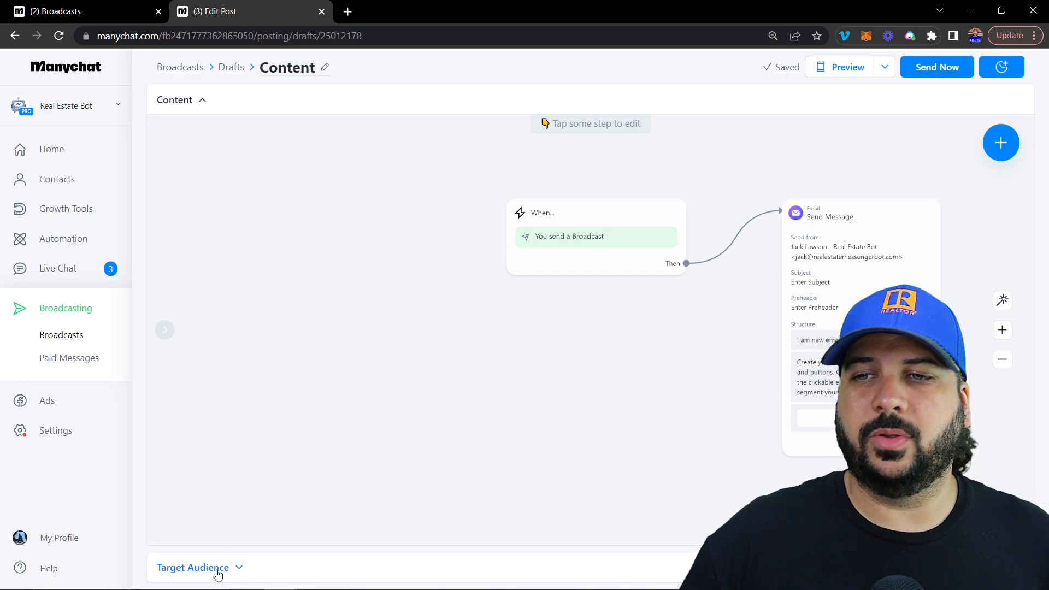
Expand Target Audience, then Content, revealing the Email Send Message step.
{"action": "left_click", "coordinate": [194, 567]}
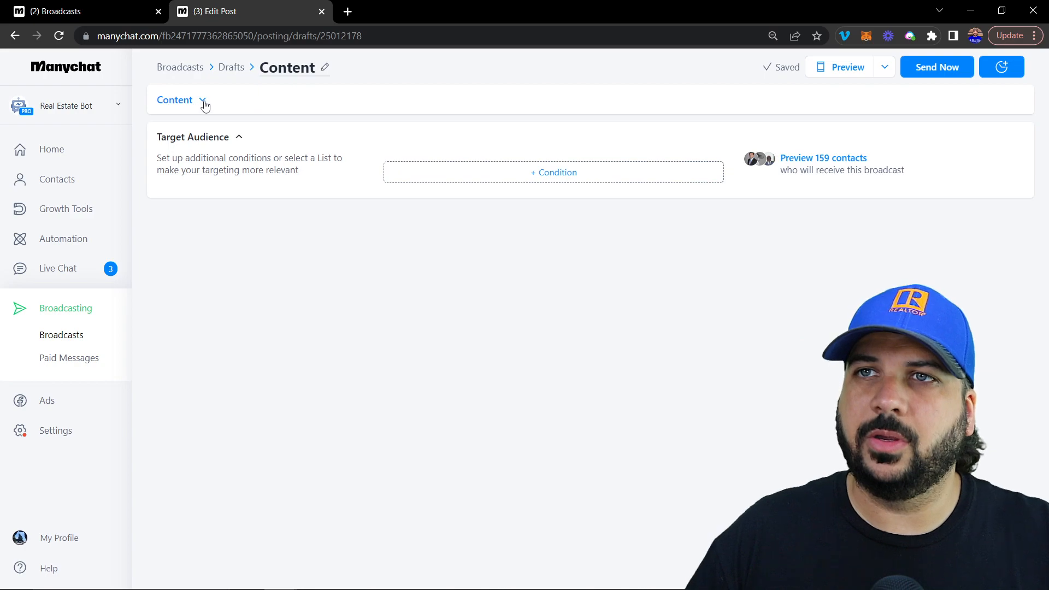
{"action": "left_click", "coordinate": [174, 100]}
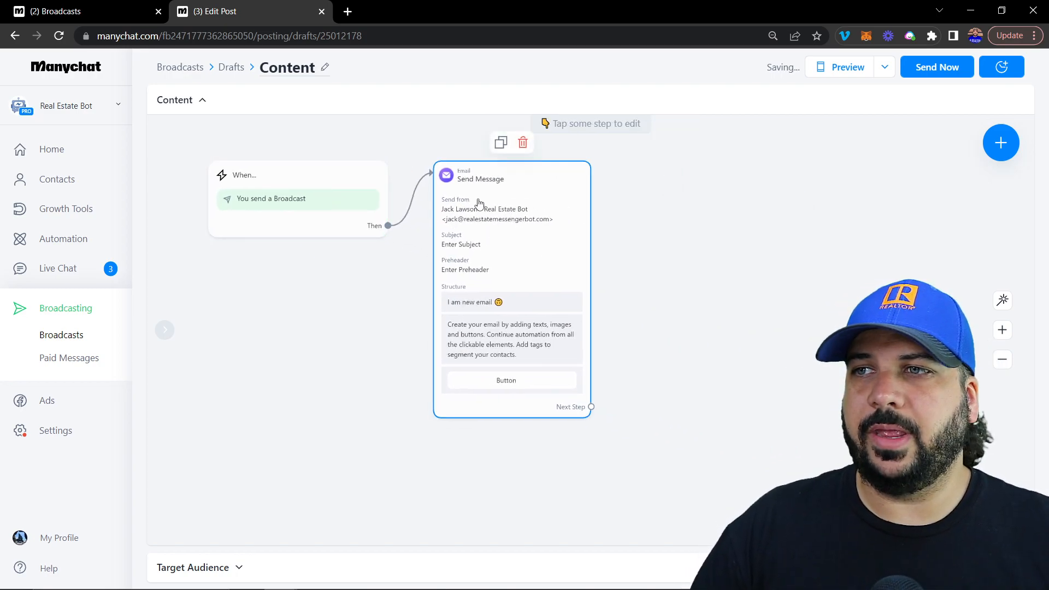
Open the email Send Message step, visit Subject, and launch Edit Design.
{"action": "left_click", "coordinate": [512, 178]}
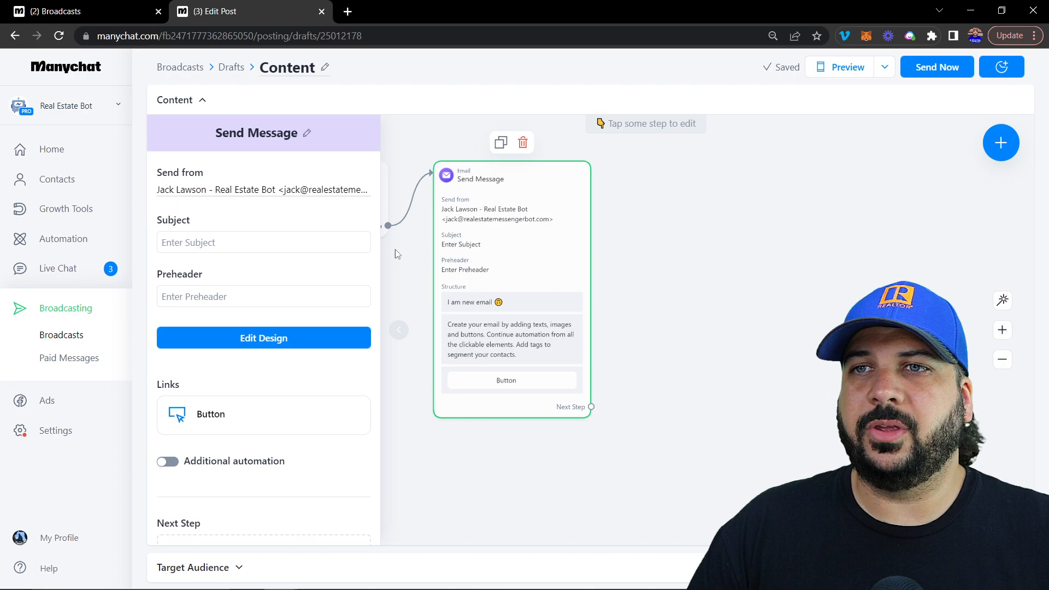
{"action": "left_click", "coordinate": [263, 242]}
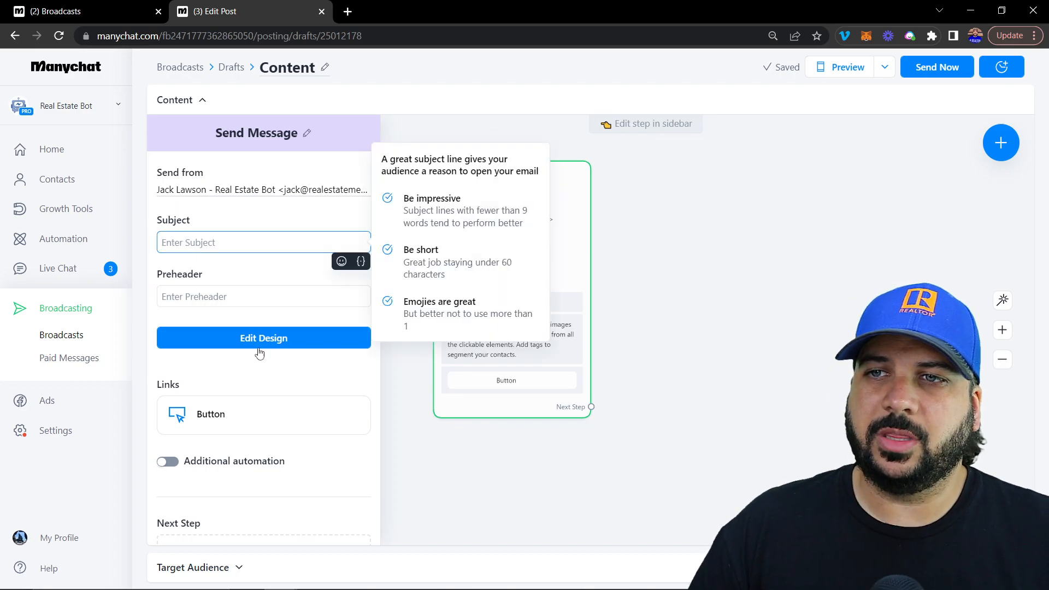
{"action": "scroll", "scroll_direction": "down", "scroll_amount": 3}
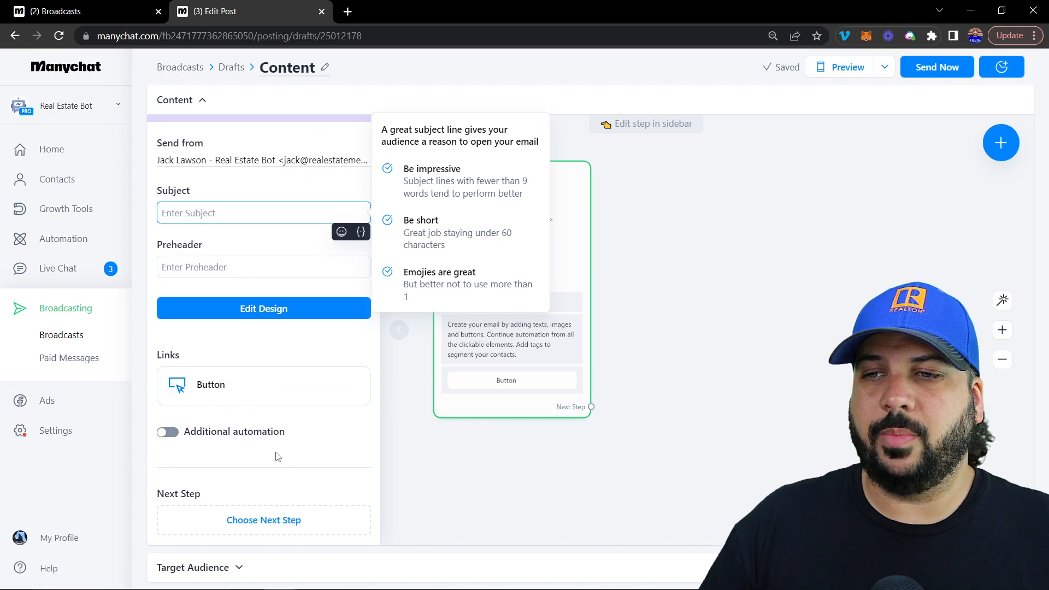
{"action": "left_click", "coordinate": [263, 308]}
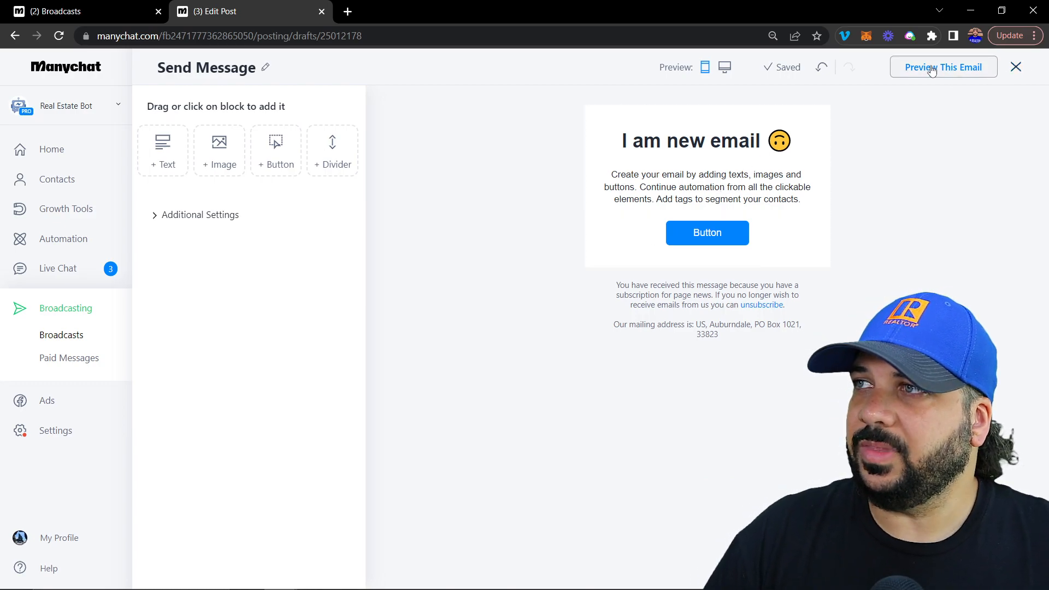
Close the email design editor and go to Broadcasting > Broadcasts.
{"action": "left_click", "coordinate": [1015, 67]}
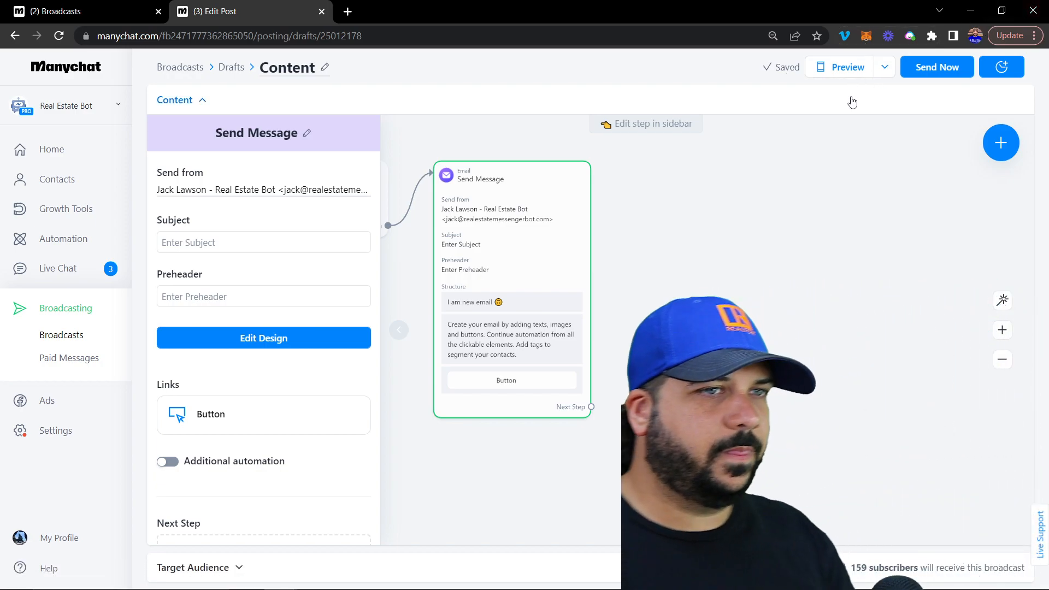
{"action": "mouse_move", "coordinate": [899, 104]}
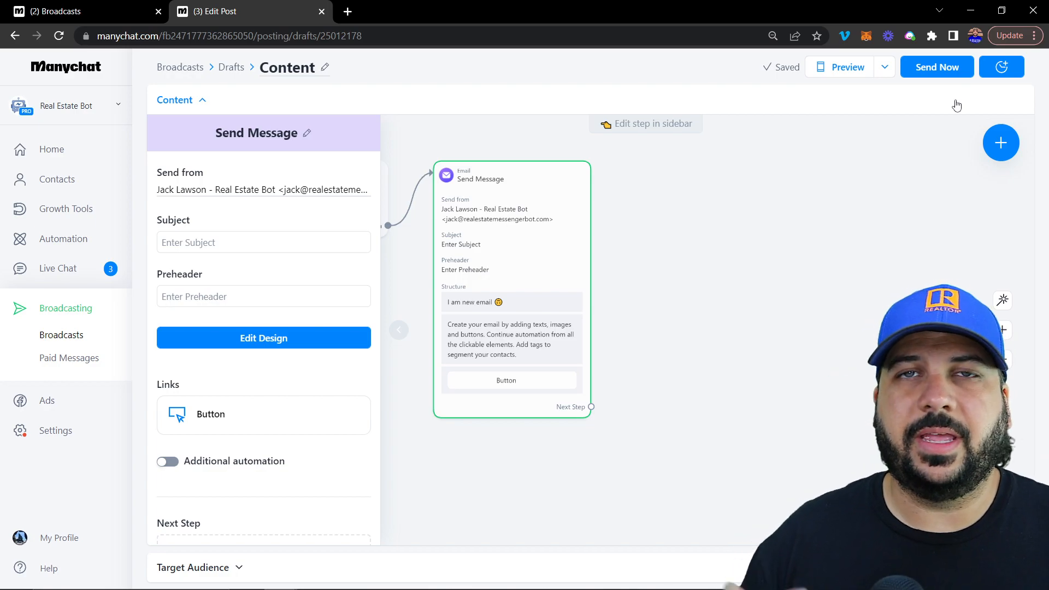
{"action": "left_click", "coordinate": [60, 335]}
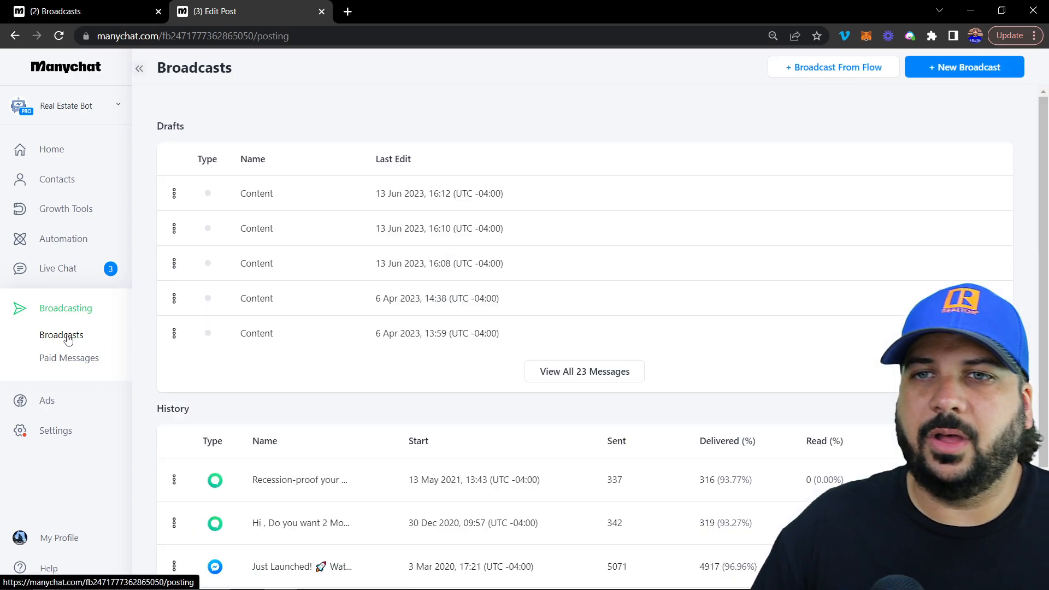
Start a new broadcast with Messenger as the channel.
{"action": "left_click", "coordinate": [963, 67]}
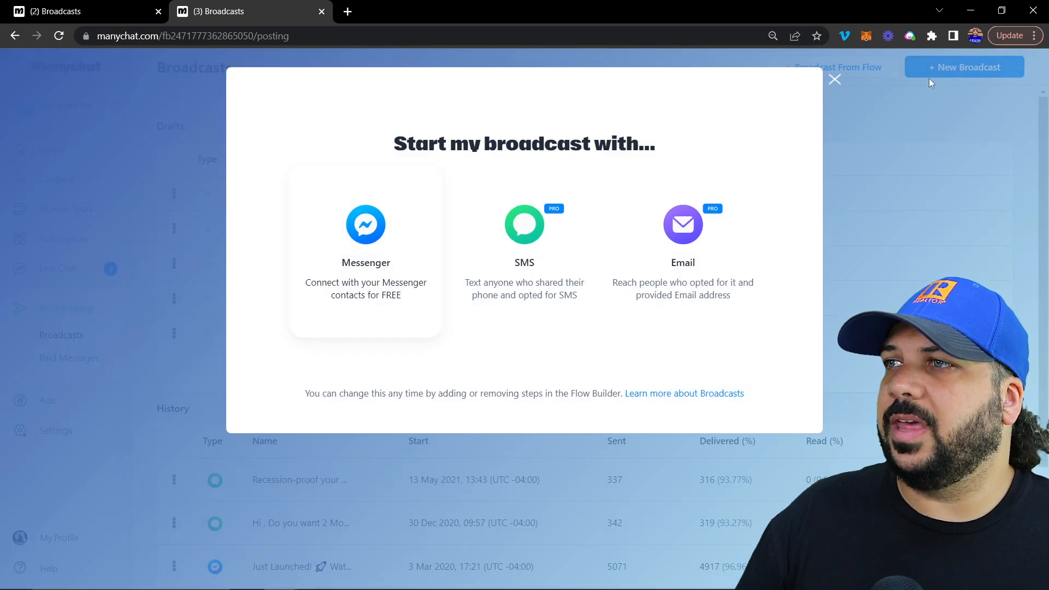
{"action": "left_click", "coordinate": [365, 224]}
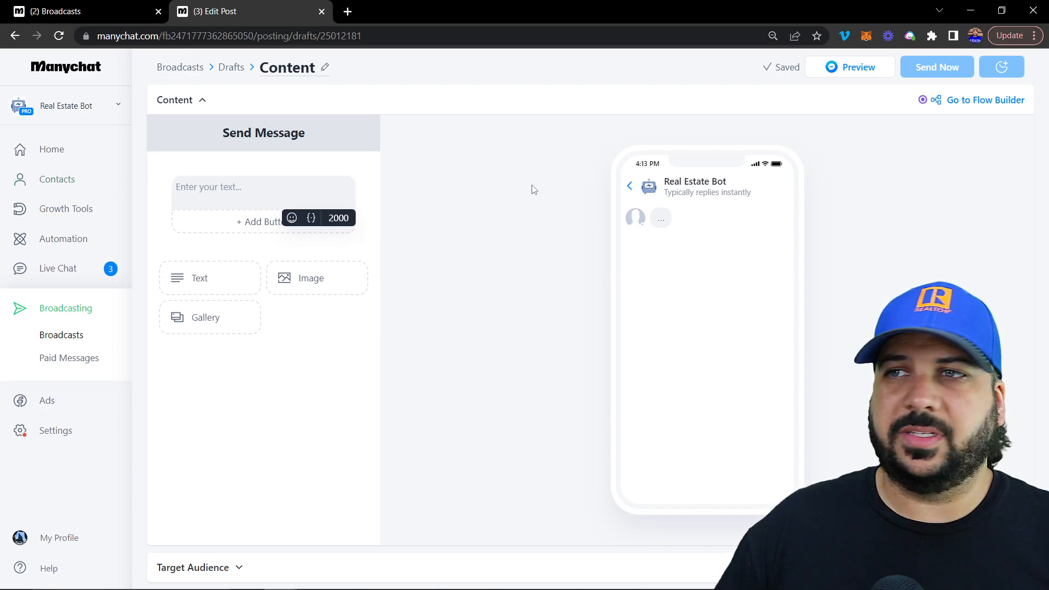
{"action": "mouse_move", "coordinate": [376, 160]}
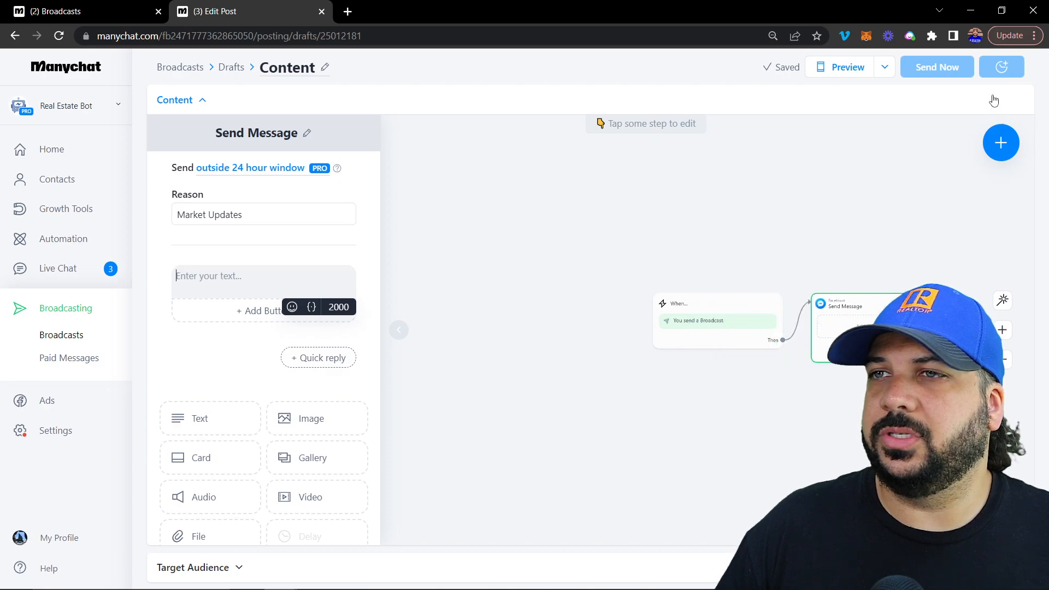
{"action": "left_click", "coordinate": [717, 320]}
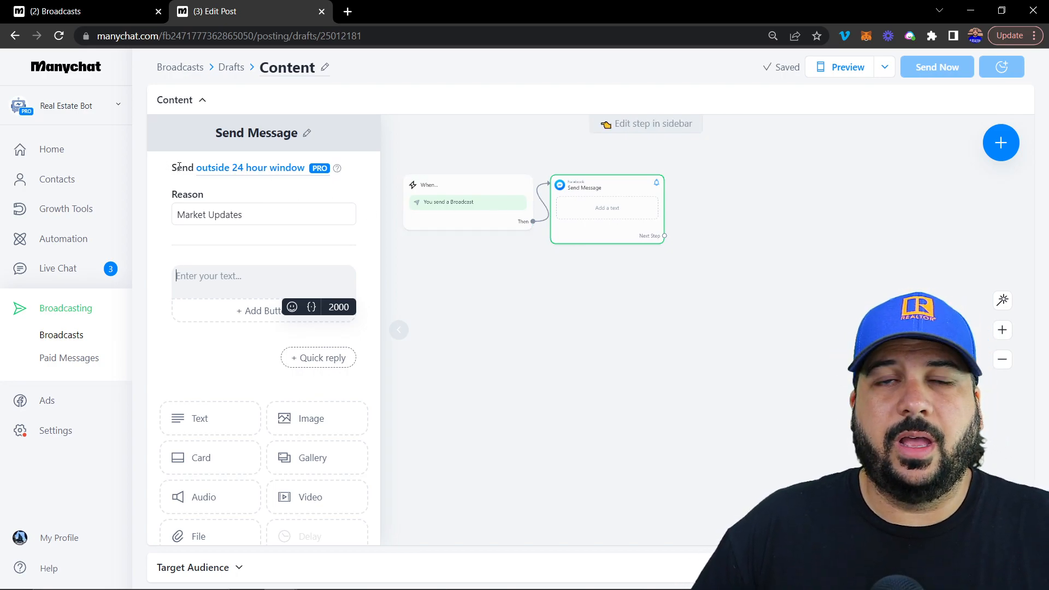
Send outside the 24-hour window as Confirmed Event Update, then expand Target Audience.
{"action": "left_click", "coordinate": [250, 167]}
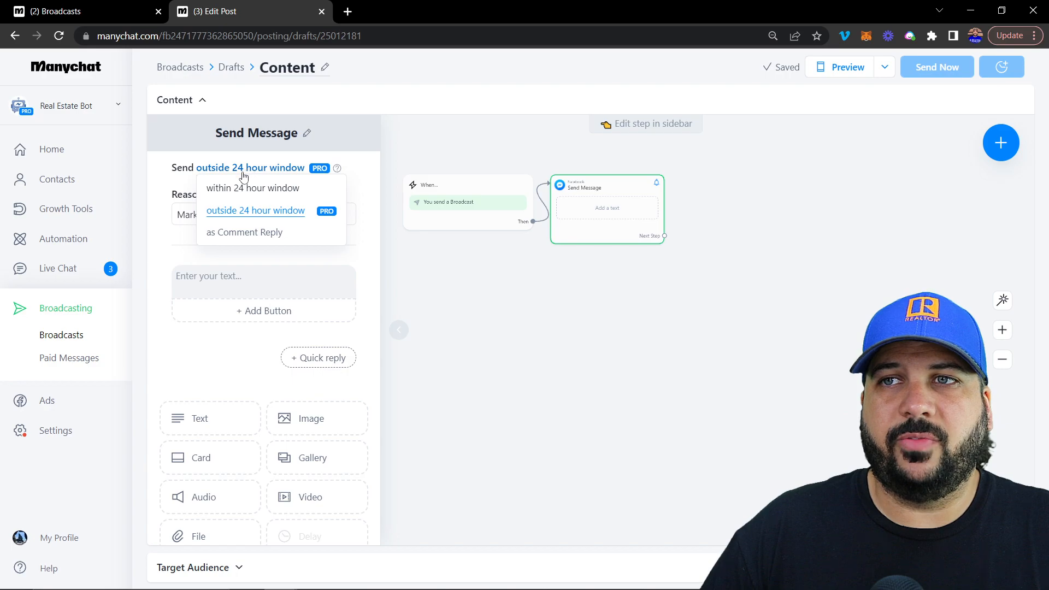
{"action": "left_click", "coordinate": [252, 188]}
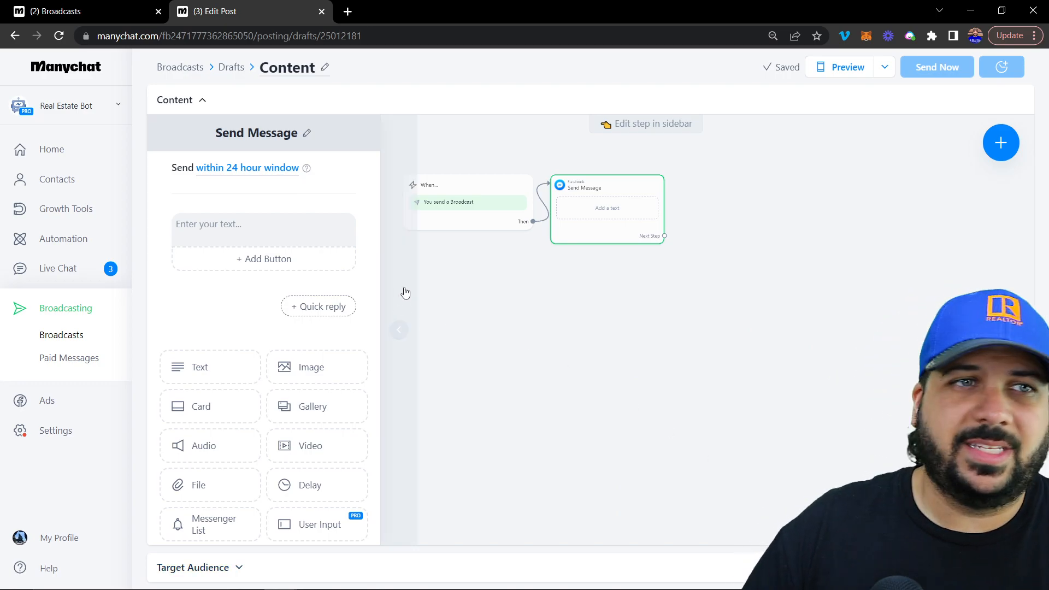
{"action": "left_click", "coordinate": [247, 168]}
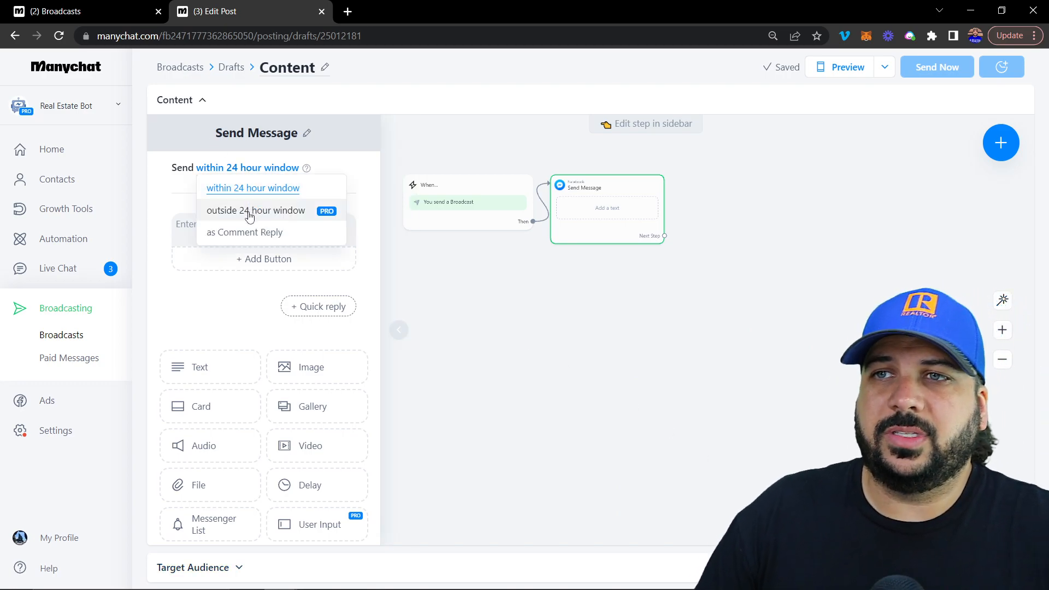
{"action": "left_click", "coordinate": [255, 209]}
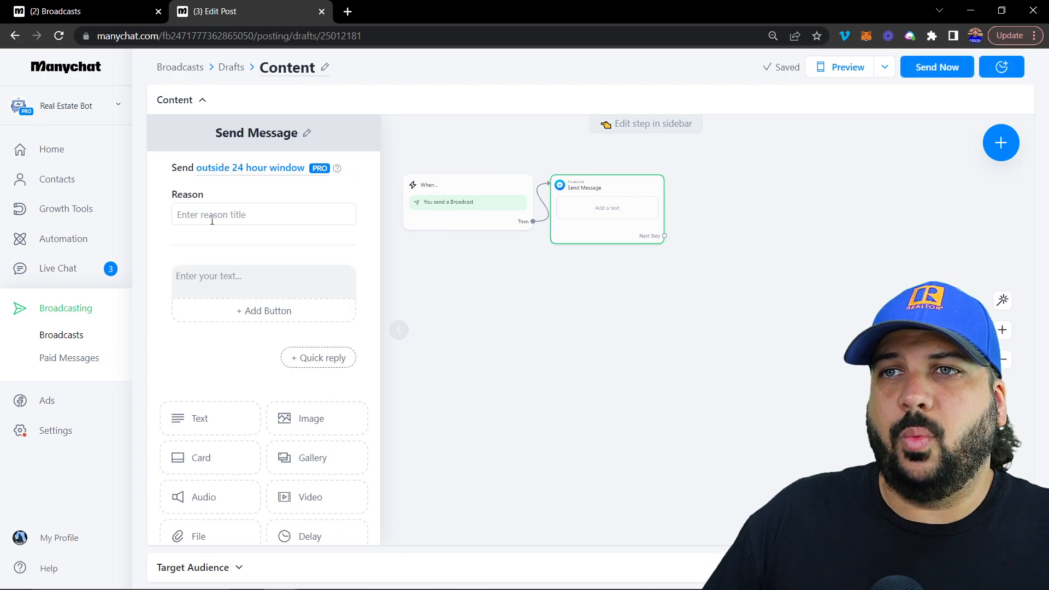
{"action": "left_click", "coordinate": [263, 214]}
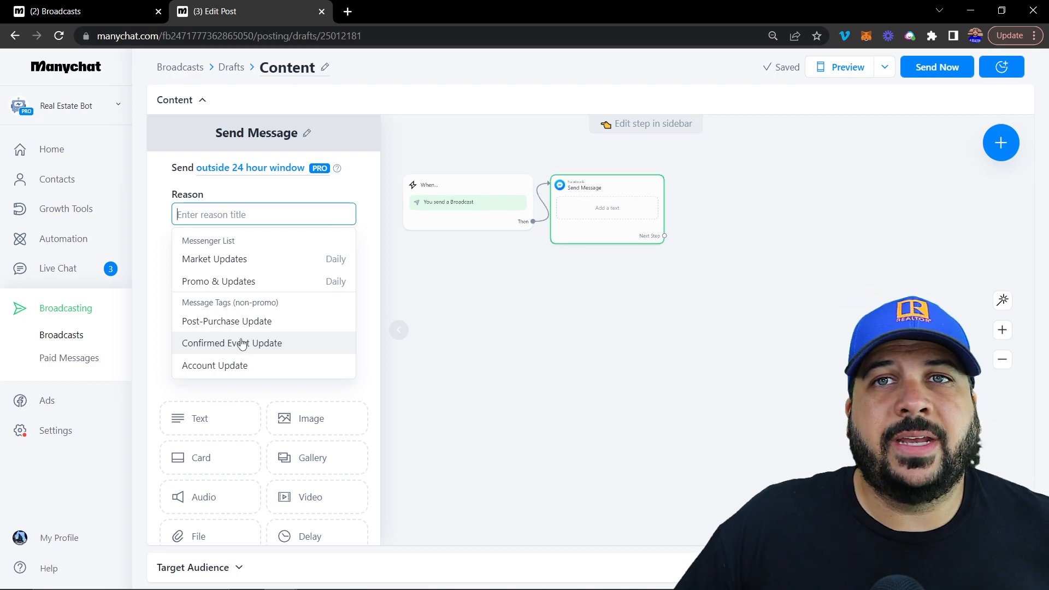
{"action": "left_click", "coordinate": [232, 343]}
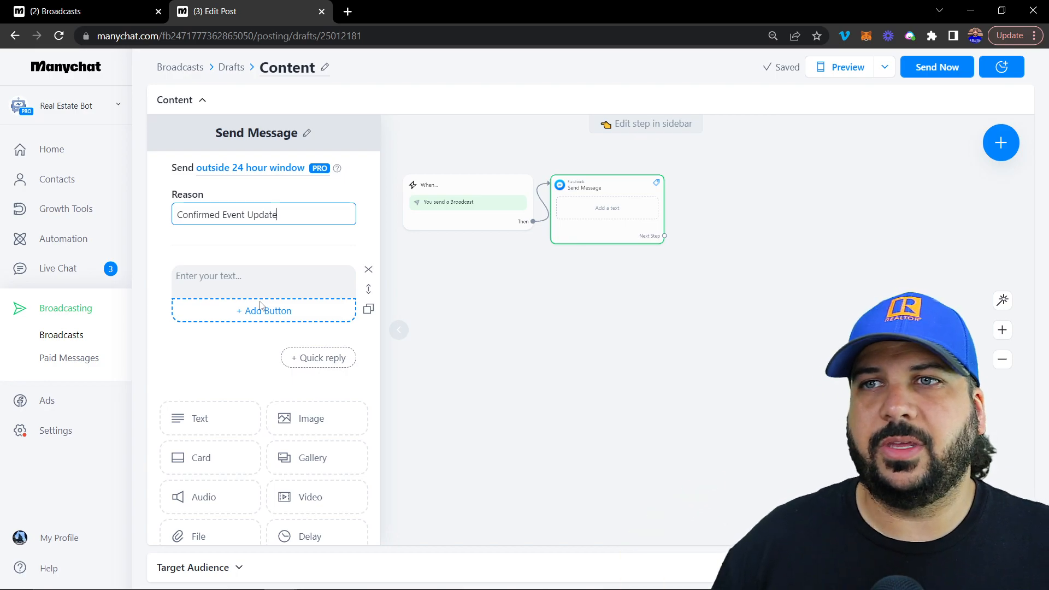
{"action": "left_click", "coordinate": [263, 276]}
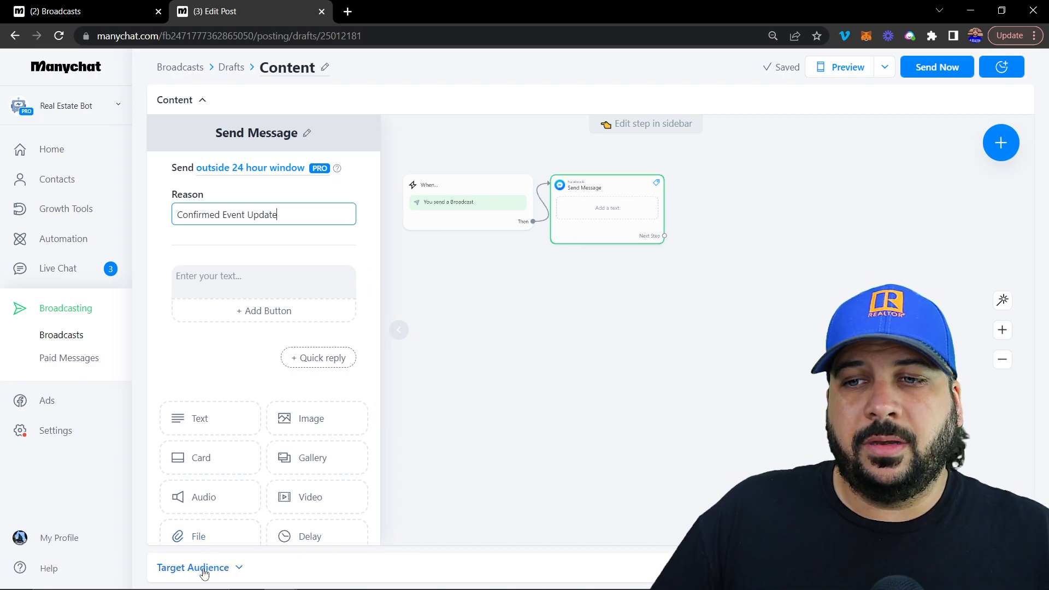
{"action": "left_click", "coordinate": [194, 567]}
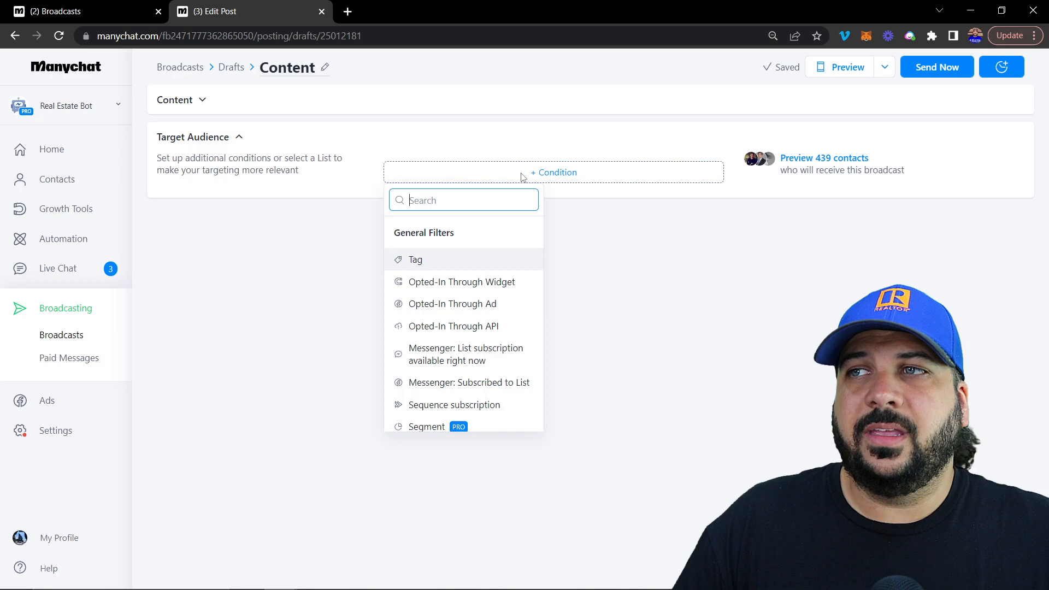
{"action": "left_click", "coordinate": [414, 259]}
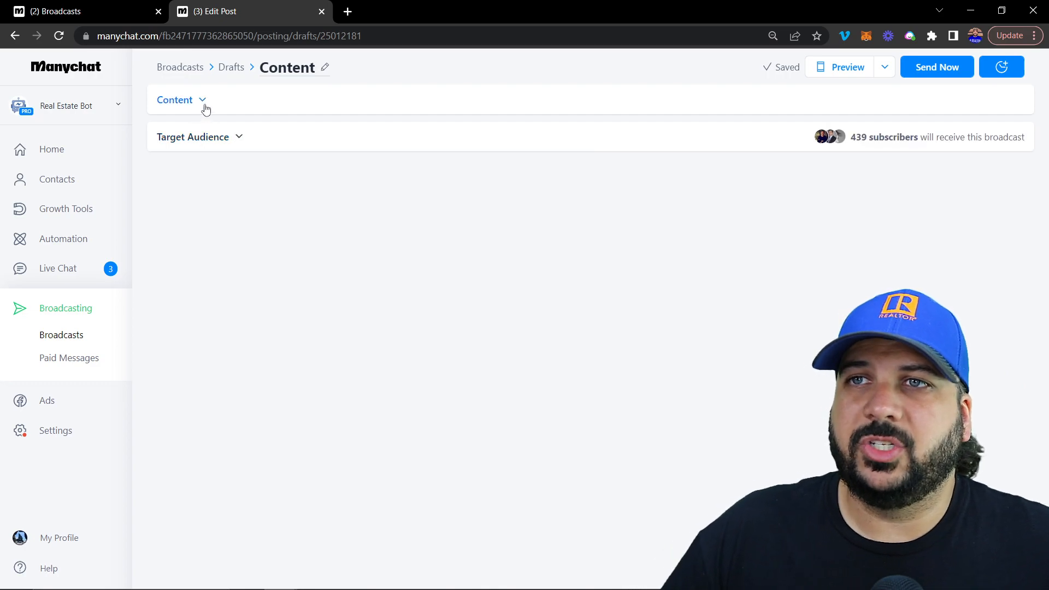
{"action": "left_click", "coordinate": [175, 99]}
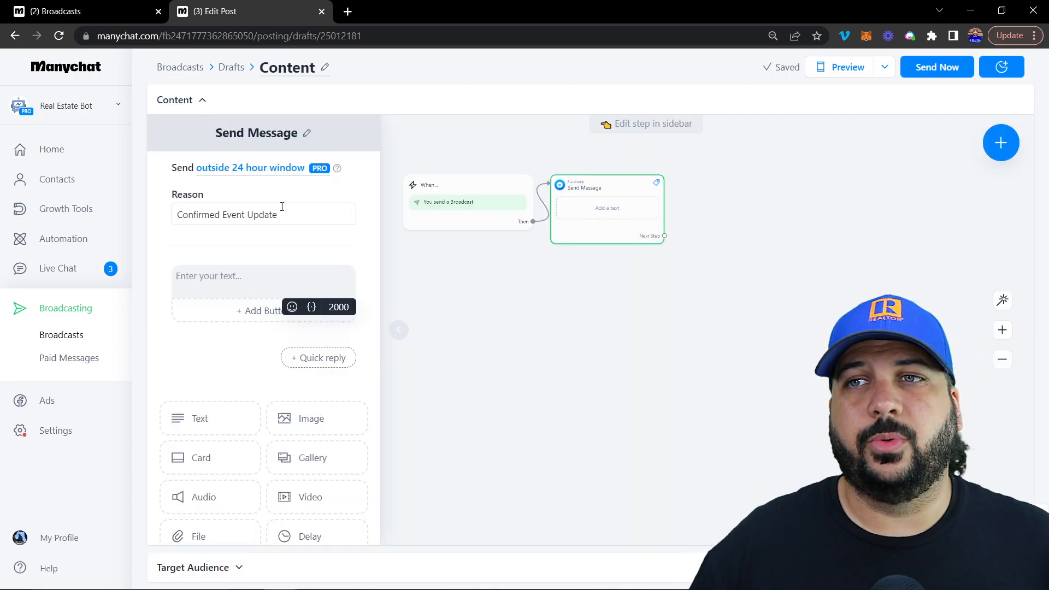
{"action": "left_click", "coordinate": [263, 276]}
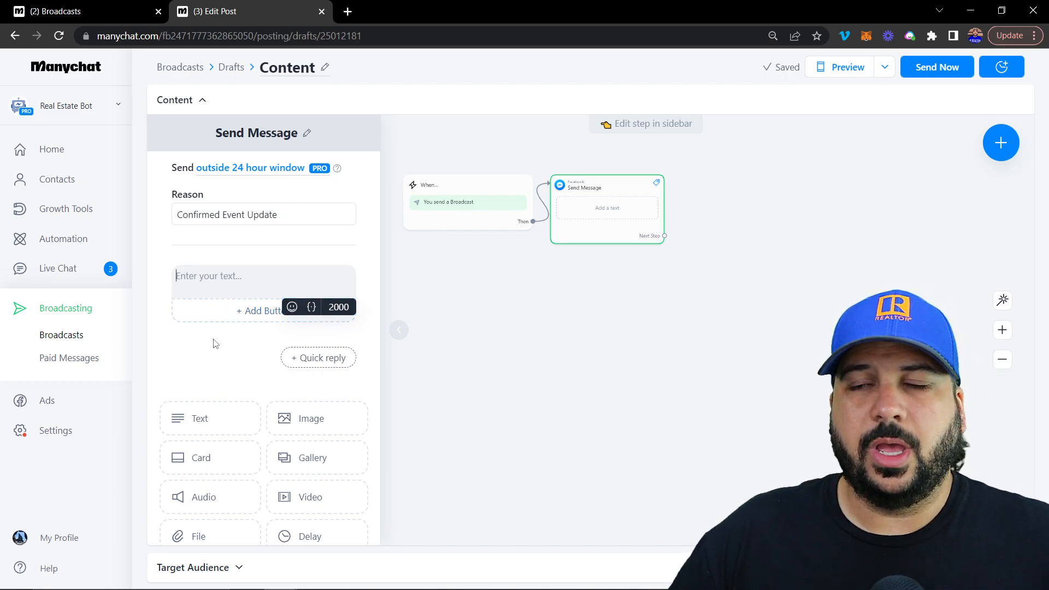
{"action": "scroll", "scroll_direction": "down", "scroll_amount": 3}
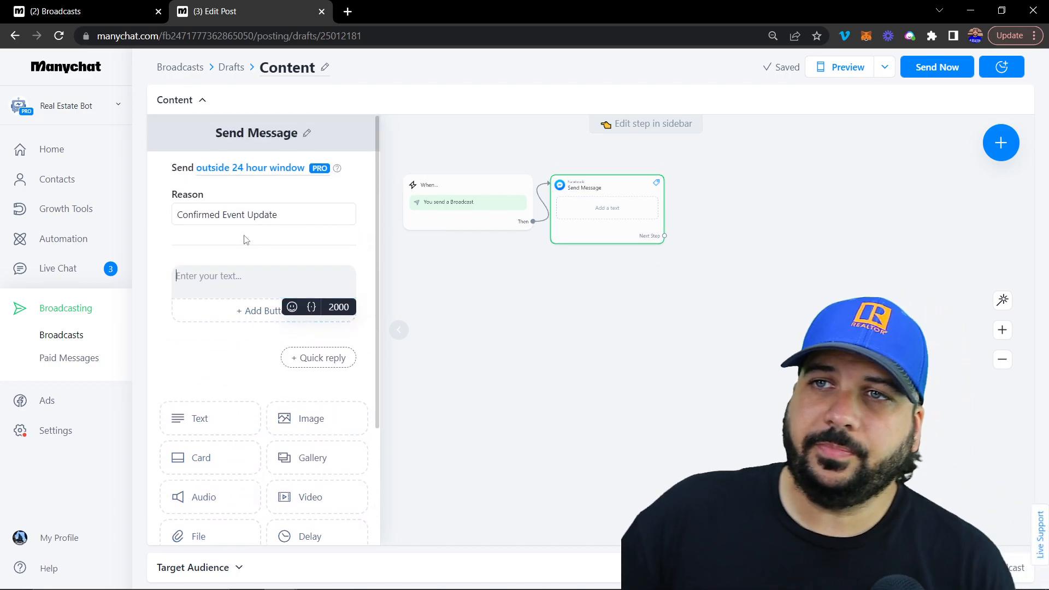
{"action": "left_click", "coordinate": [250, 168]}
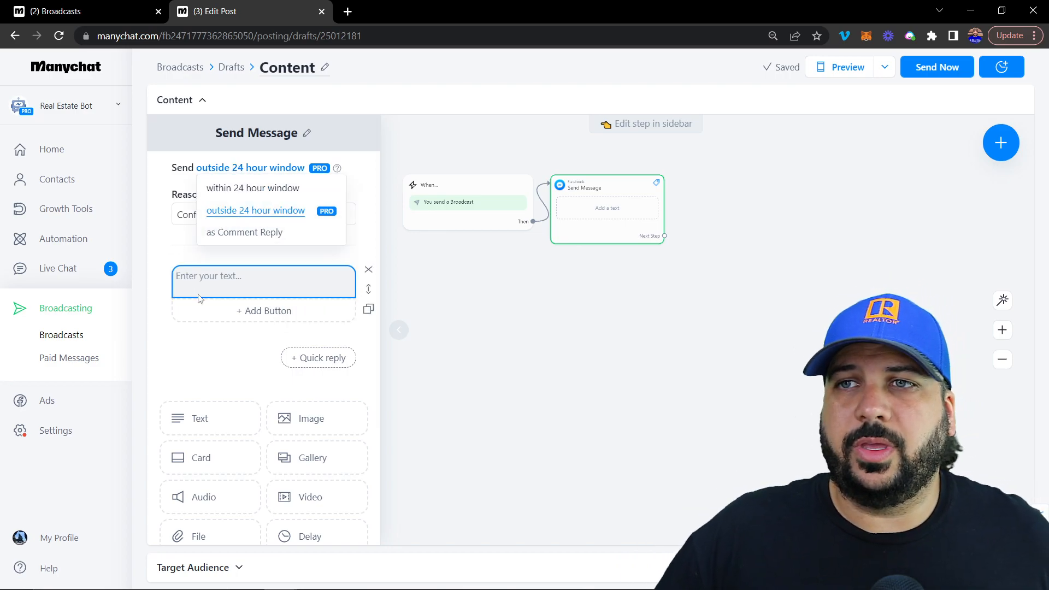
{"action": "left_click", "coordinate": [263, 214]}
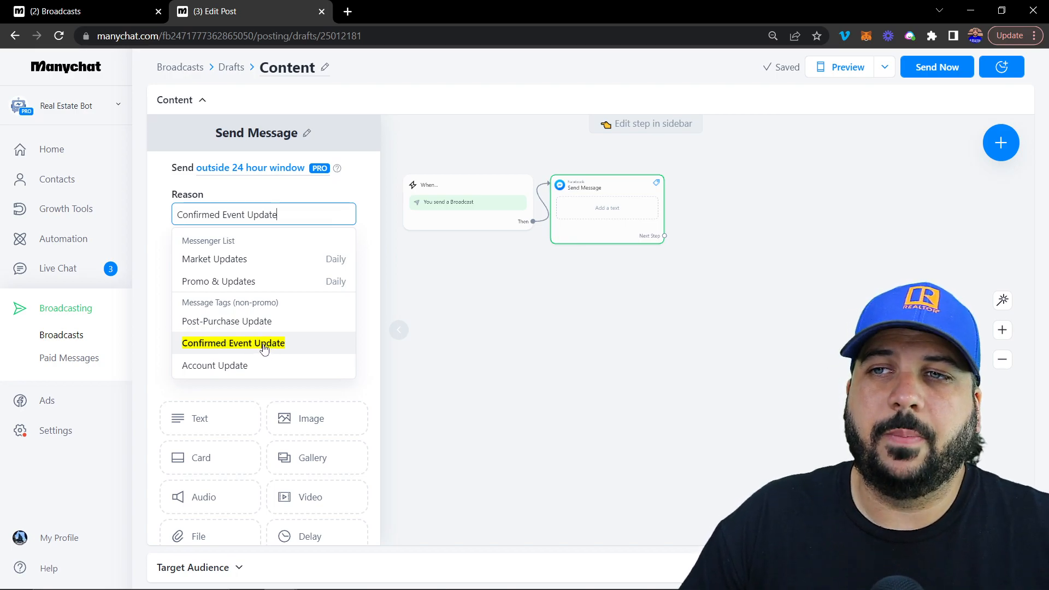
{"action": "mouse_move", "coordinate": [223, 370]}
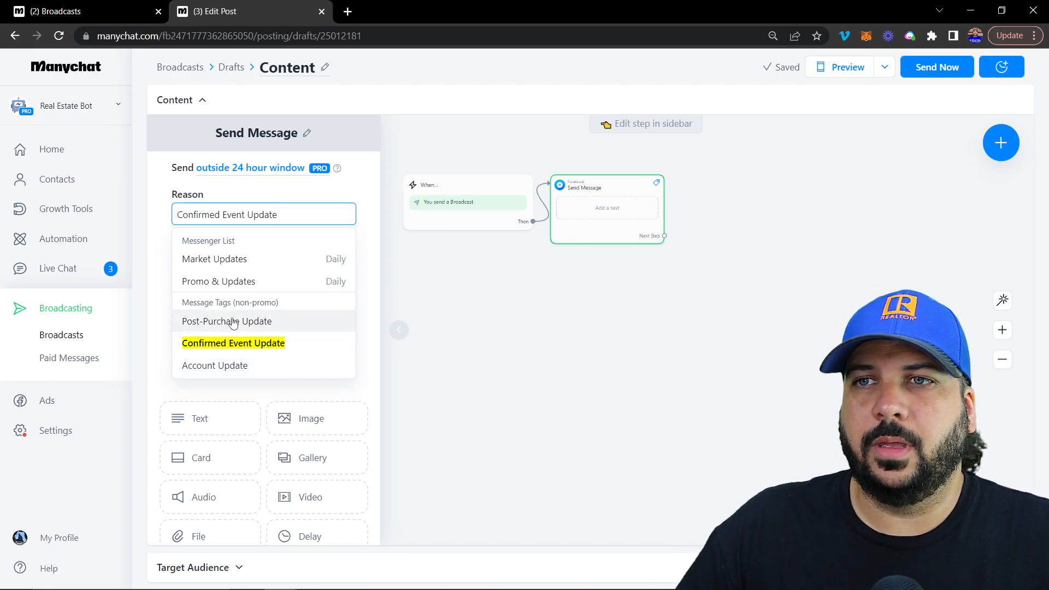
{"action": "mouse_move", "coordinate": [241, 259]}
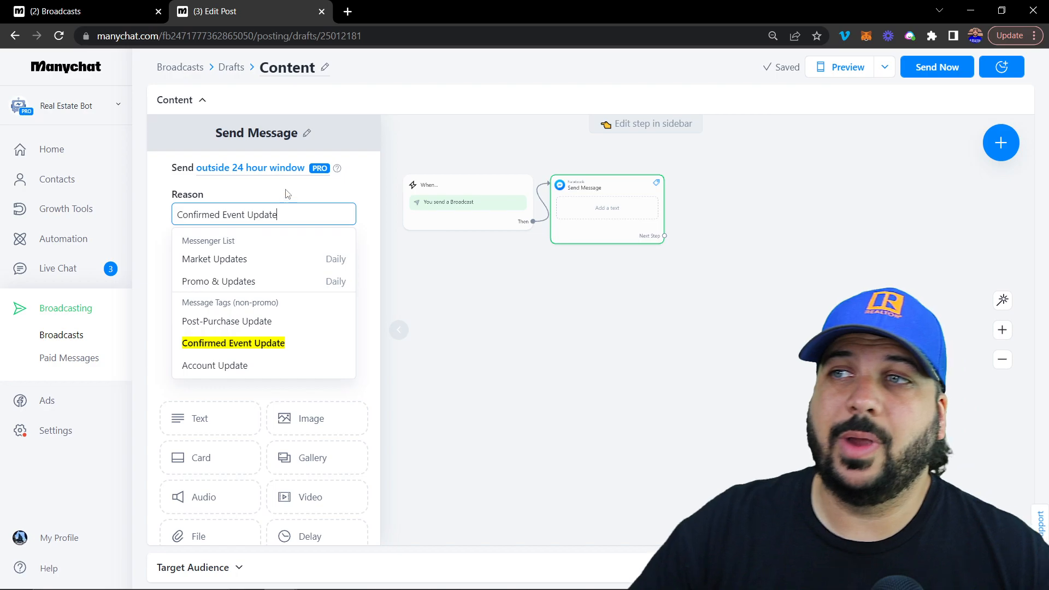
{"action": "left_click", "coordinate": [232, 342]}
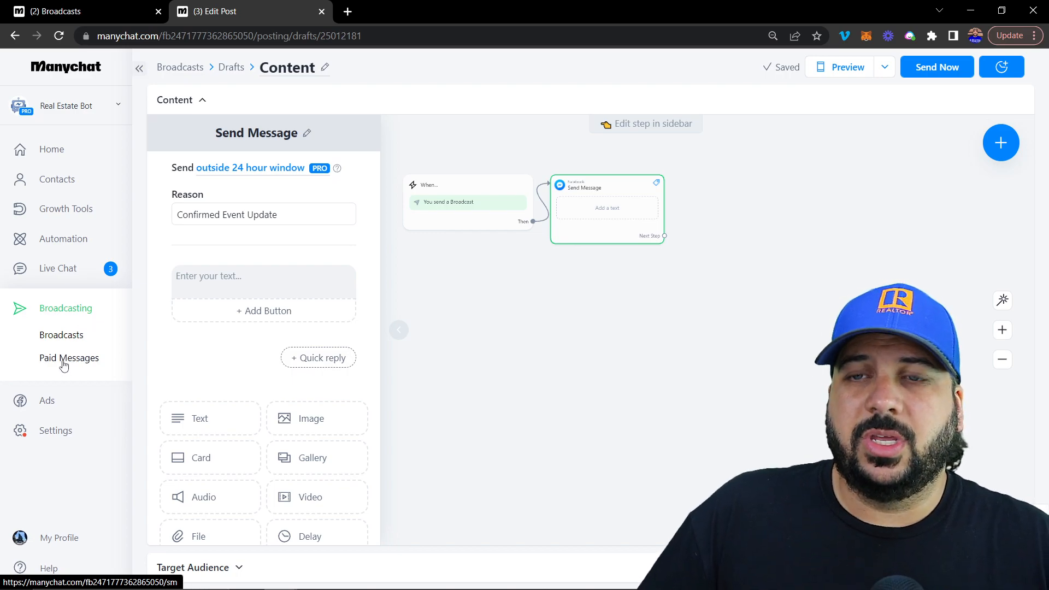
Open Paid Messages and select the ad account to create Paid Message 16.
{"action": "left_click", "coordinate": [68, 357]}
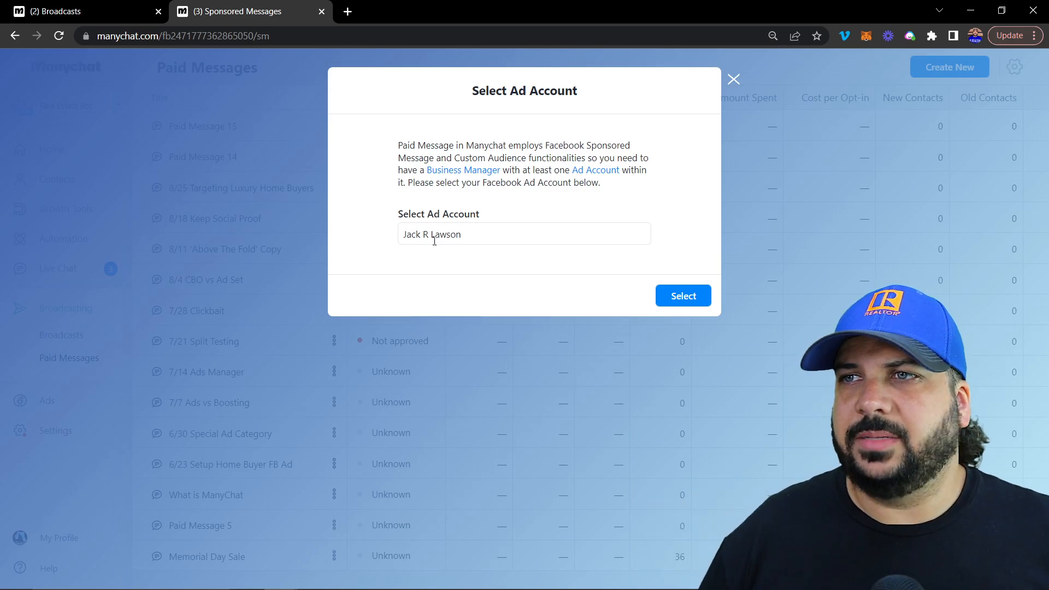
{"action": "left_click", "coordinate": [682, 296]}
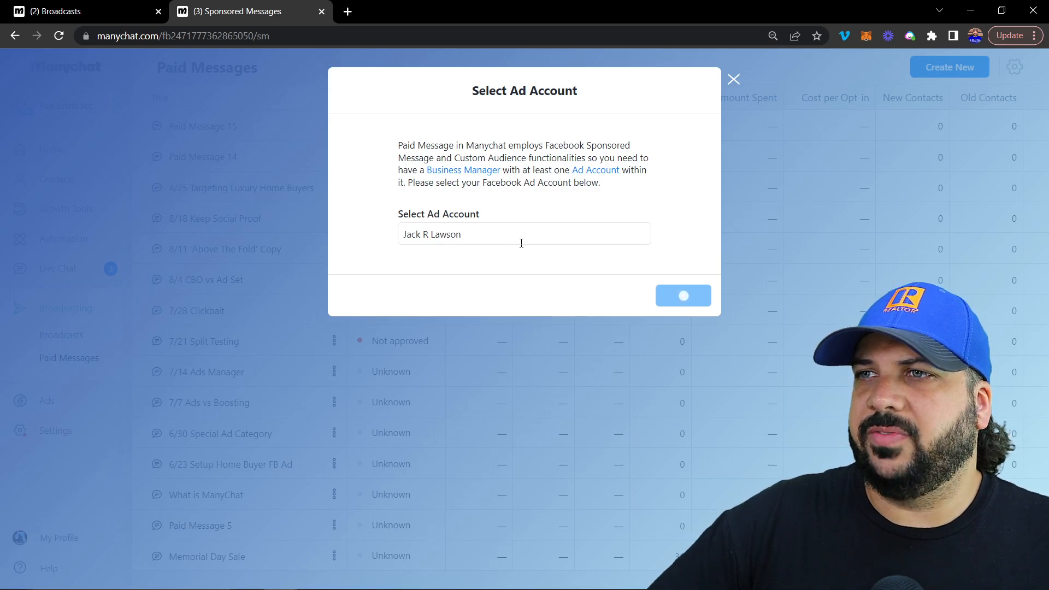
{"action": "left_click", "coordinate": [683, 295]}
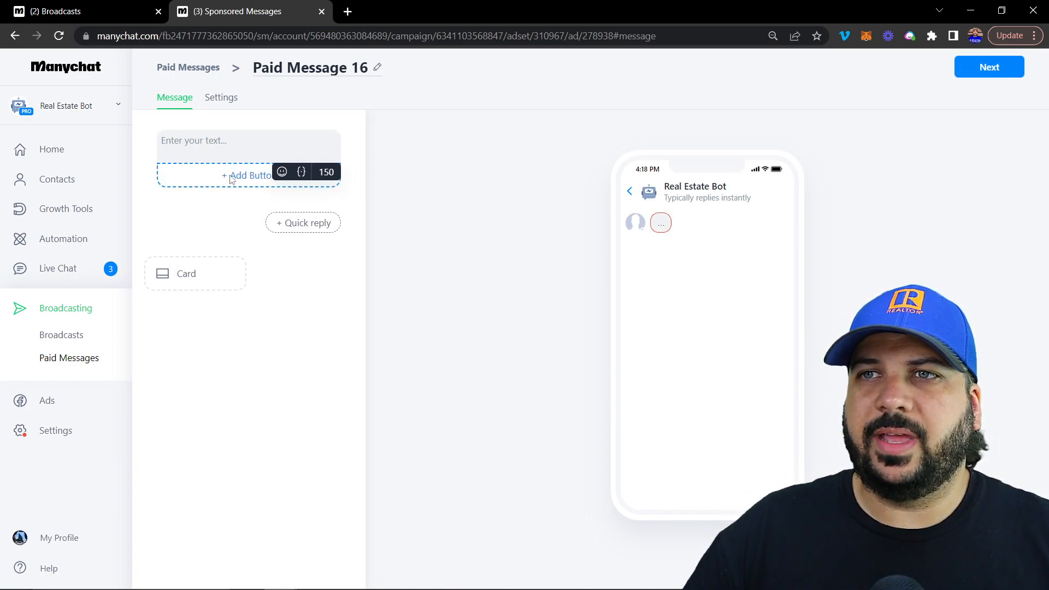
Write 'open house this weekend' and add a 'tell me more' button.
{"action": "left_click", "coordinate": [248, 144]}
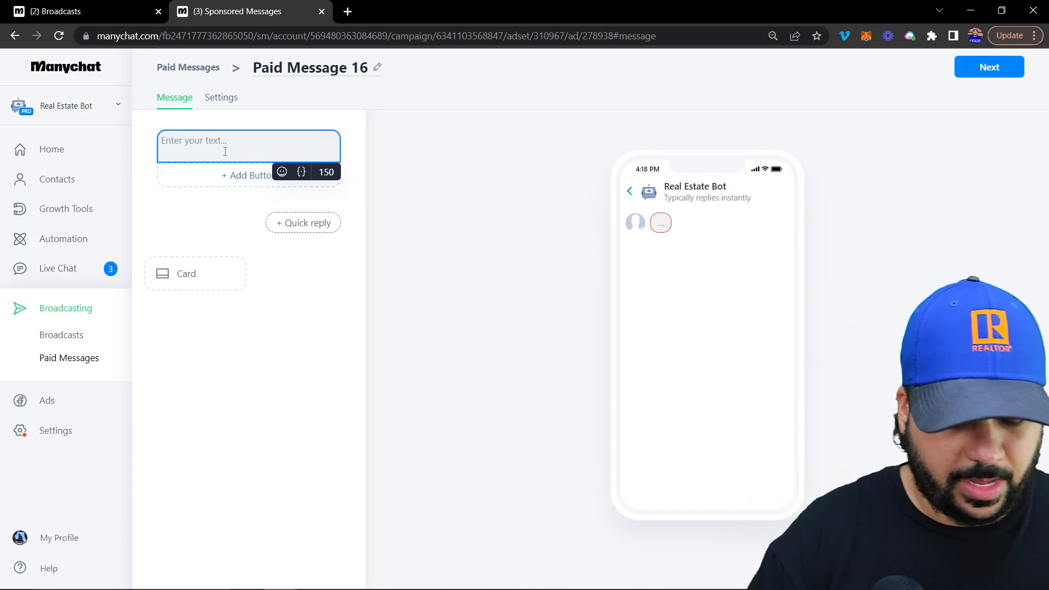
{"action": "type", "text": "open"}
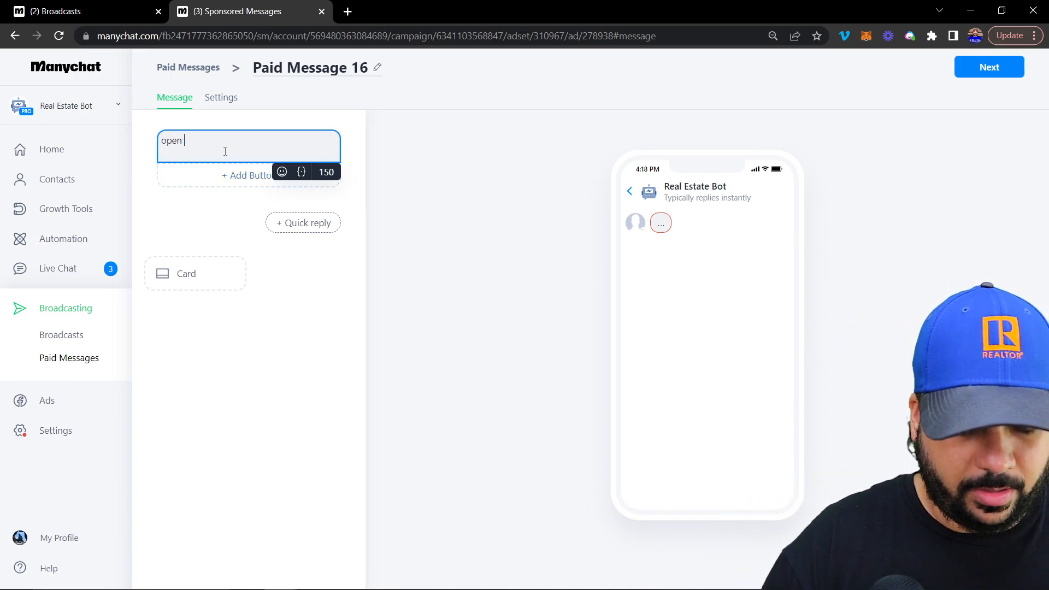
{"action": "type", "text": "house this weekend"}
{"action": "type", "text": "tell me more"}
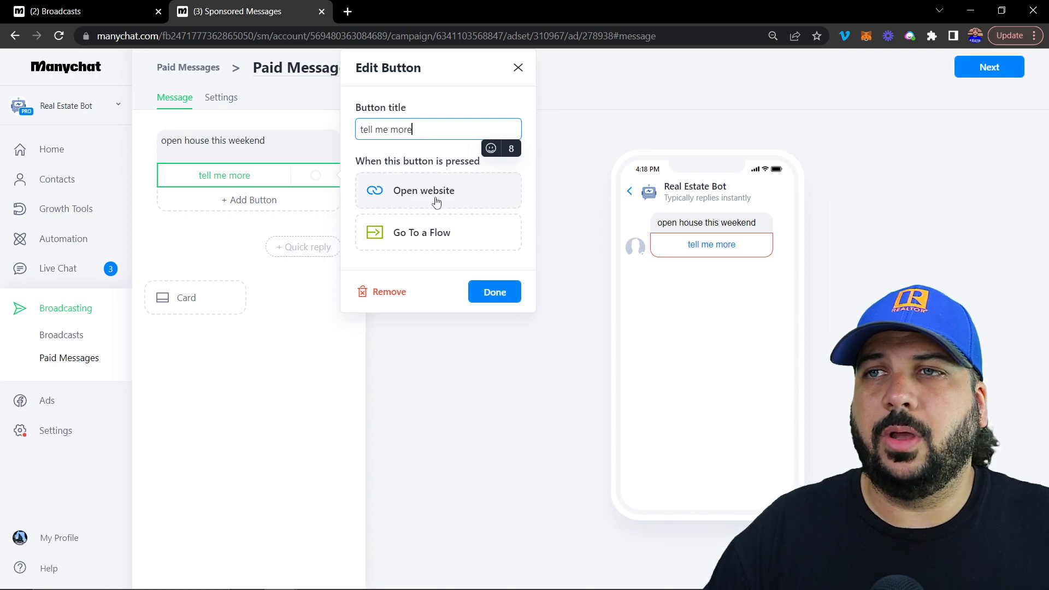
{"action": "mouse_move", "coordinate": [452, 203]}
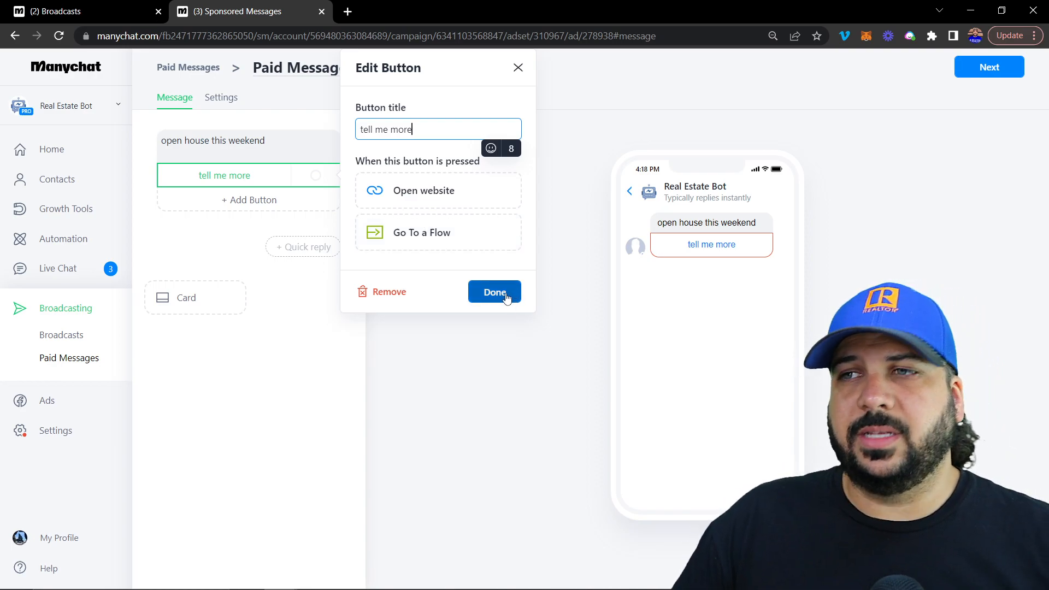
{"action": "left_click", "coordinate": [494, 291]}
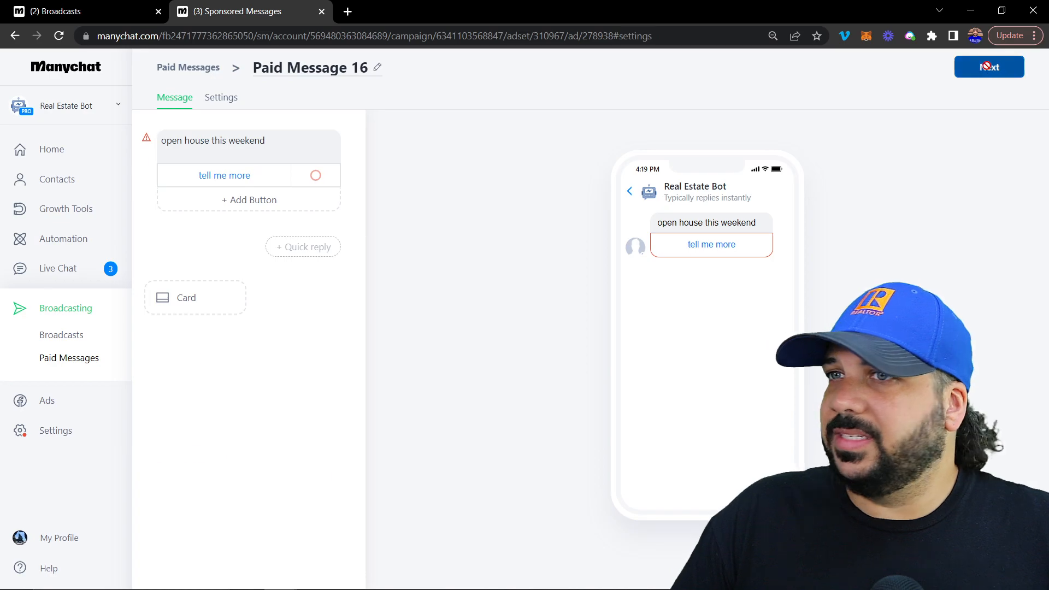
Move Paid Message 16 on to its Settings tab.
{"action": "left_click", "coordinate": [221, 97]}
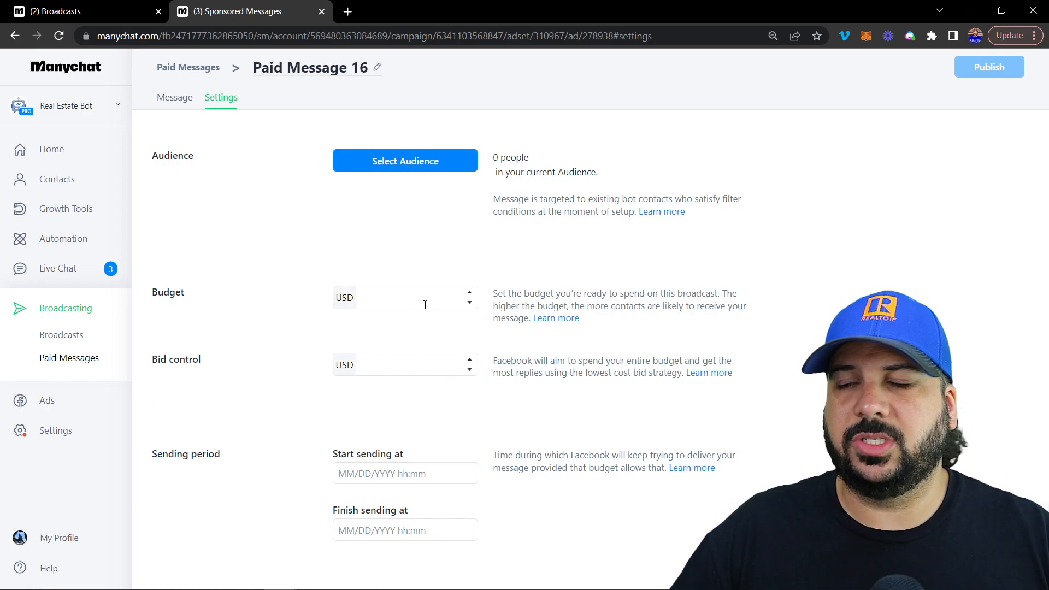
{"action": "mouse_move", "coordinate": [368, 348]}
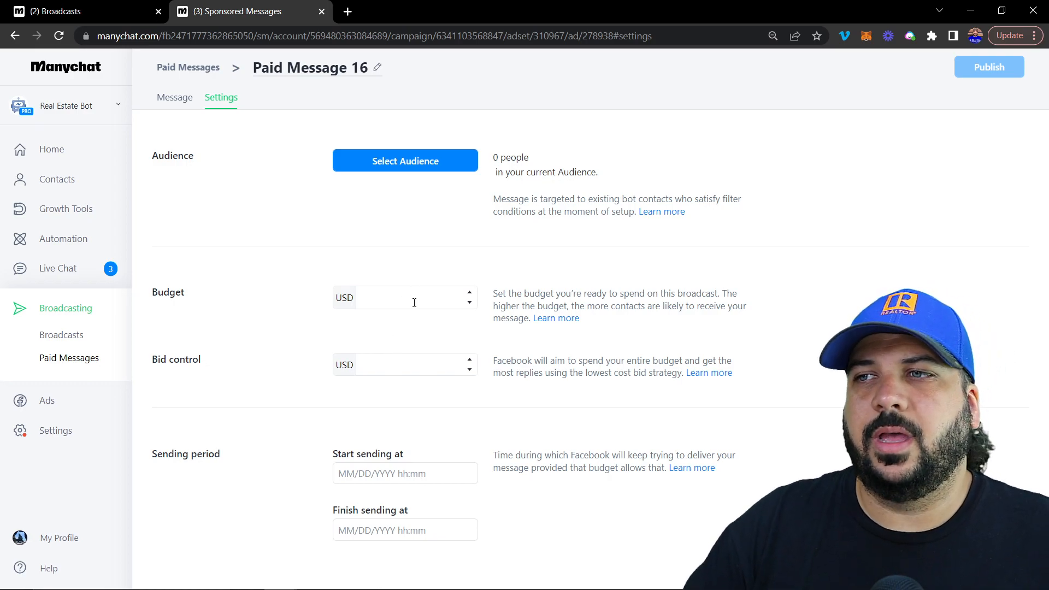
{"action": "mouse_move", "coordinate": [390, 391]}
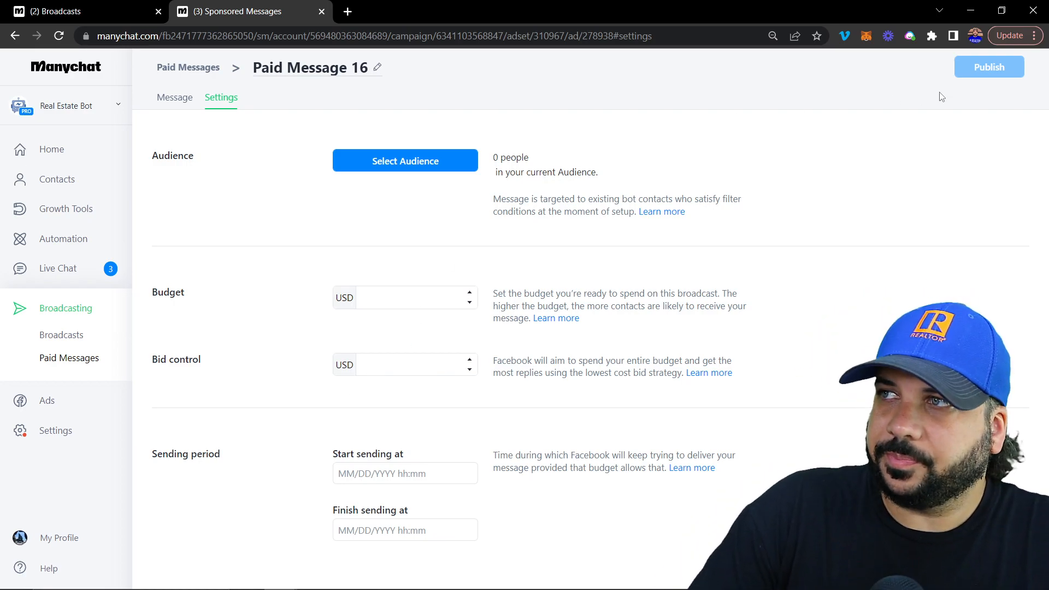
{"action": "mouse_move", "coordinate": [552, 169]}
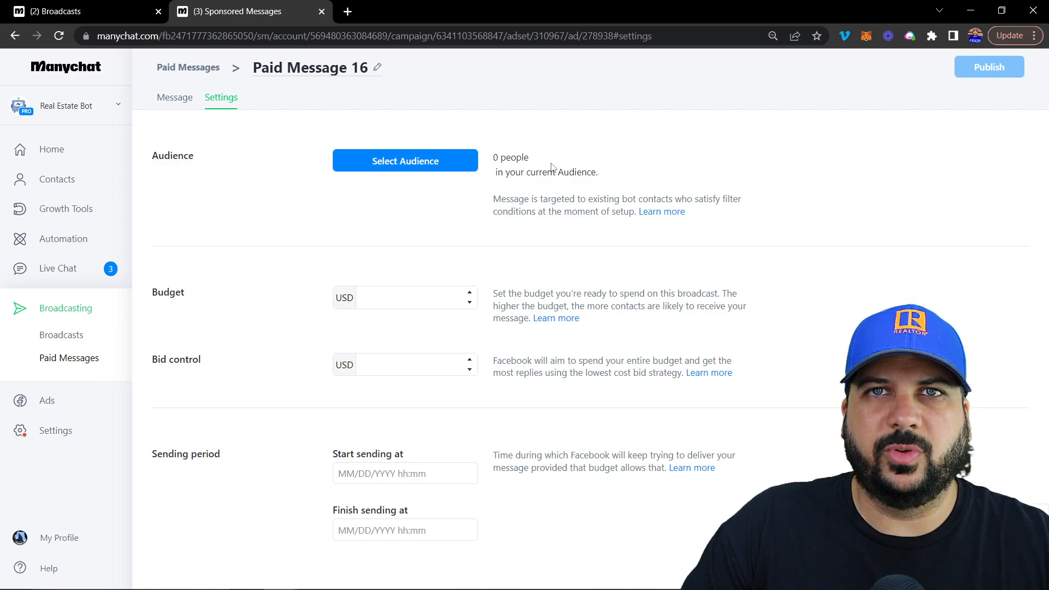
{"action": "mouse_move", "coordinate": [569, 188]}
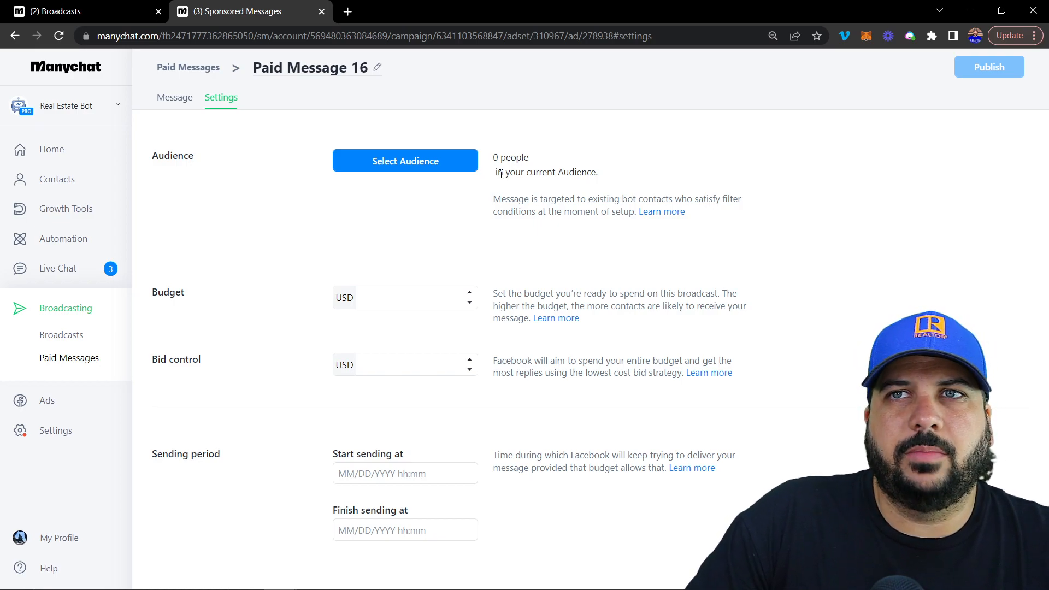
{"action": "mouse_move", "coordinate": [498, 182]}
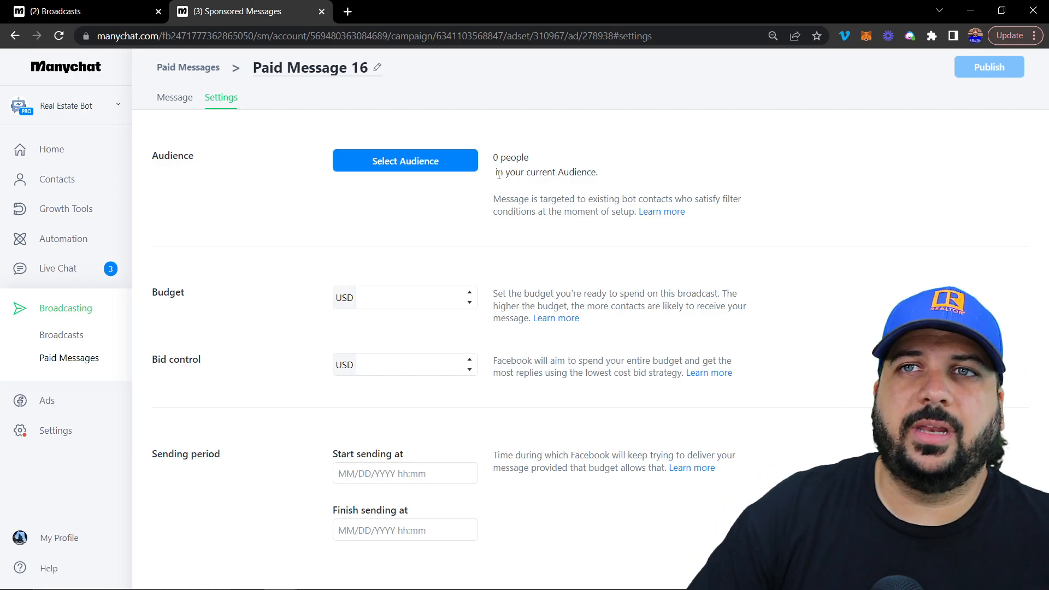
{"action": "mouse_move", "coordinate": [500, 173]}
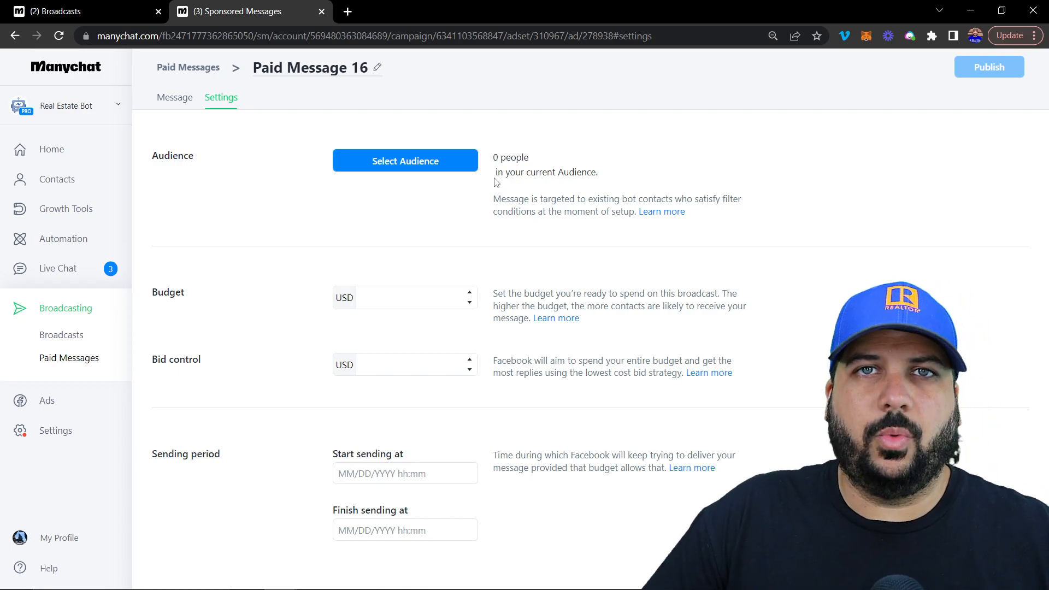
{"action": "mouse_move", "coordinate": [474, 197]}
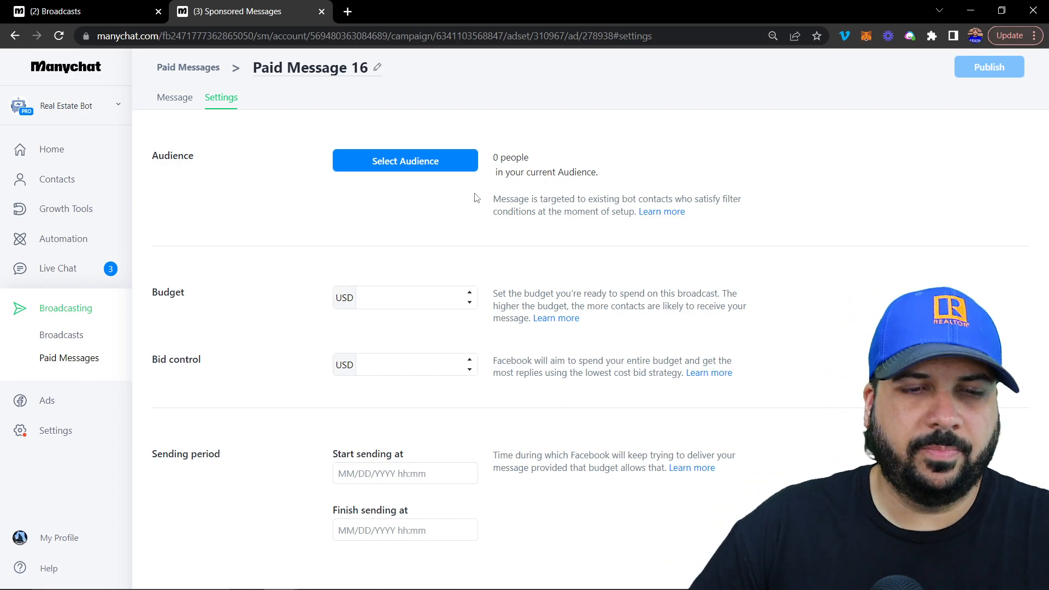